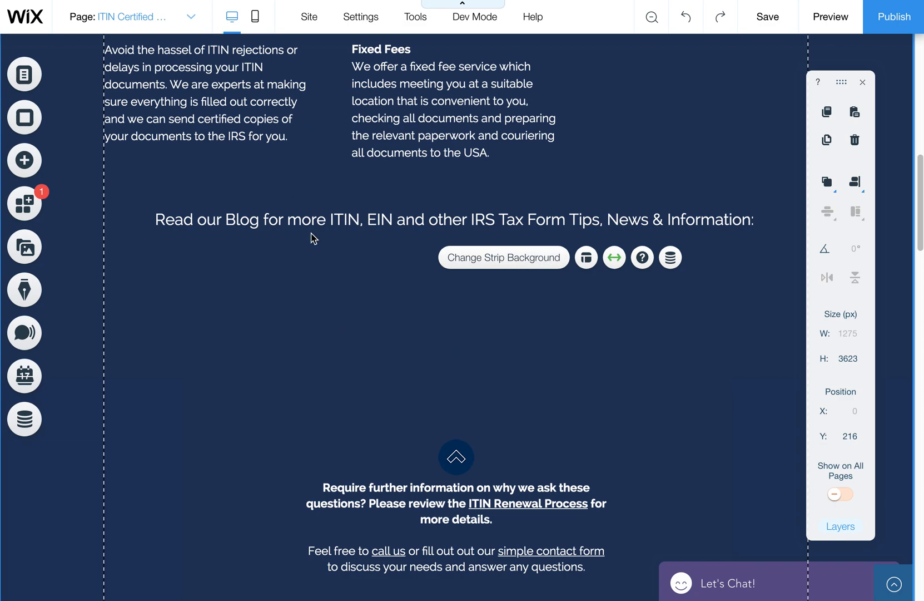
mouse_move(321, 229)
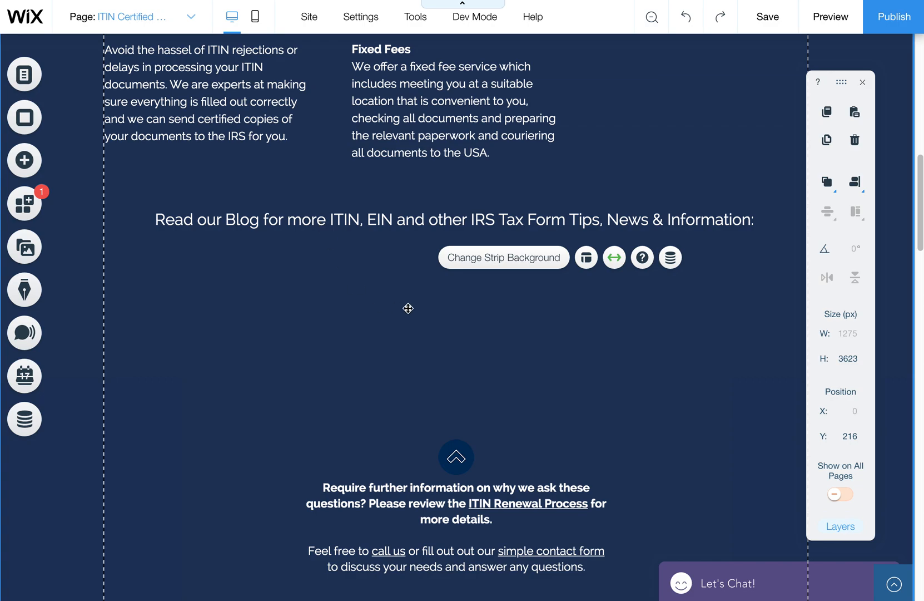
mouse_move(390, 331)
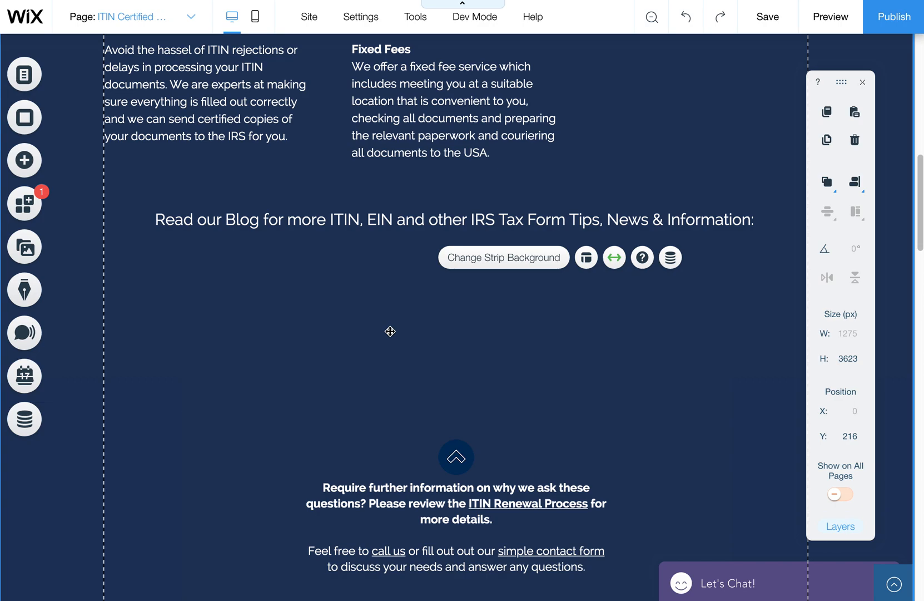
Open the Blog Manager panel from the left toolbar, close it, and reopen it.
left_click(25, 290)
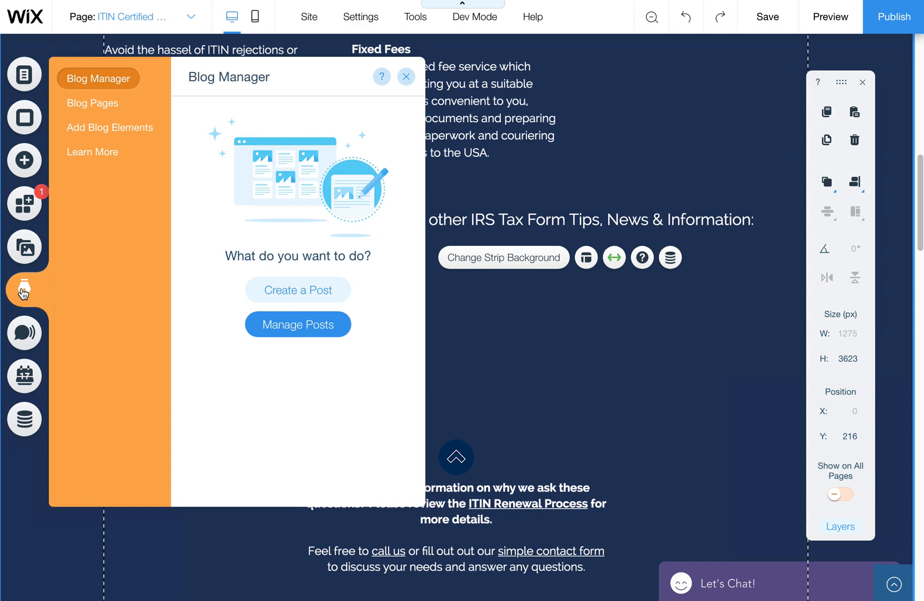
mouse_move(510, 358)
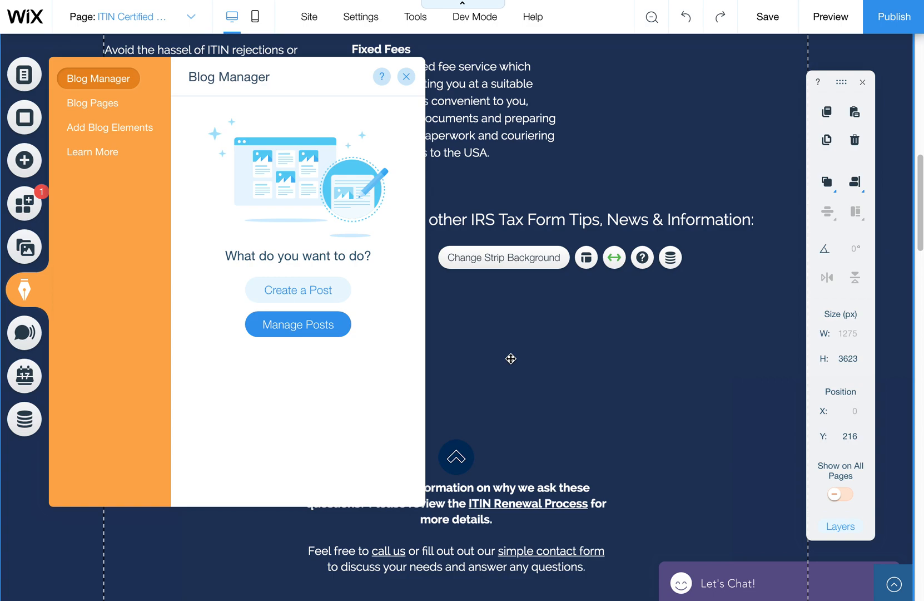
mouse_move(24, 292)
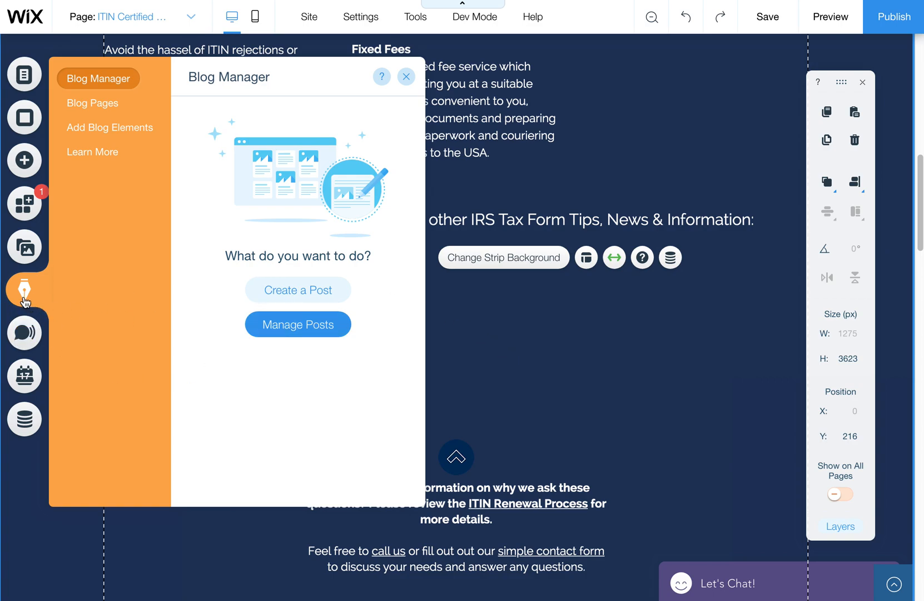
left_click(406, 77)
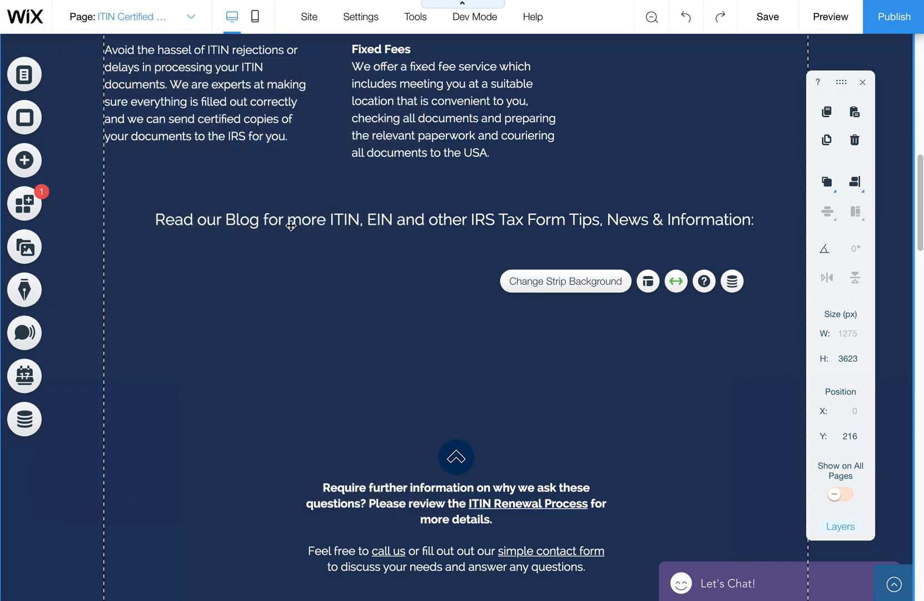
mouse_move(372, 239)
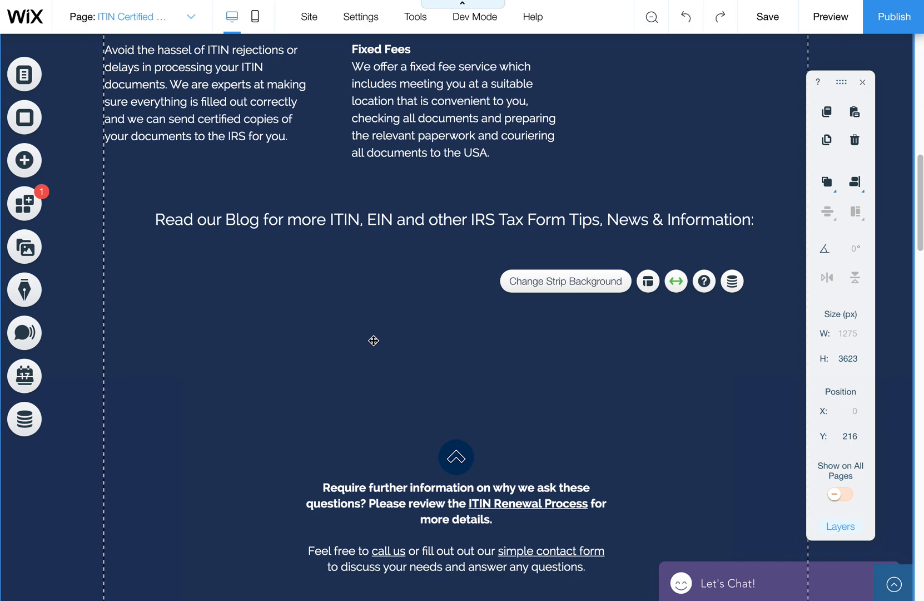
left_click(24, 289)
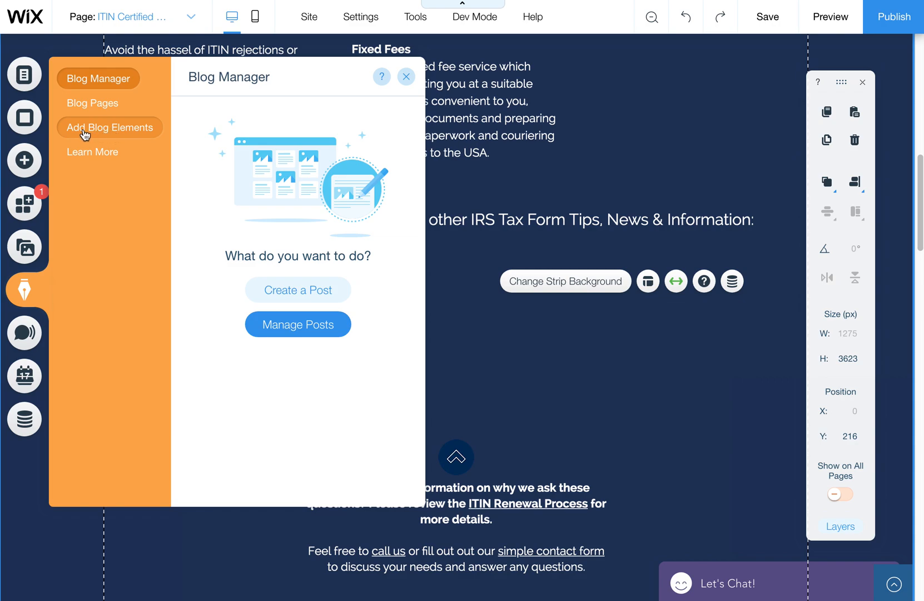
Browse the Add Blog Elements list down to the Custom Feed layouts and add one to the page.
left_click(109, 126)
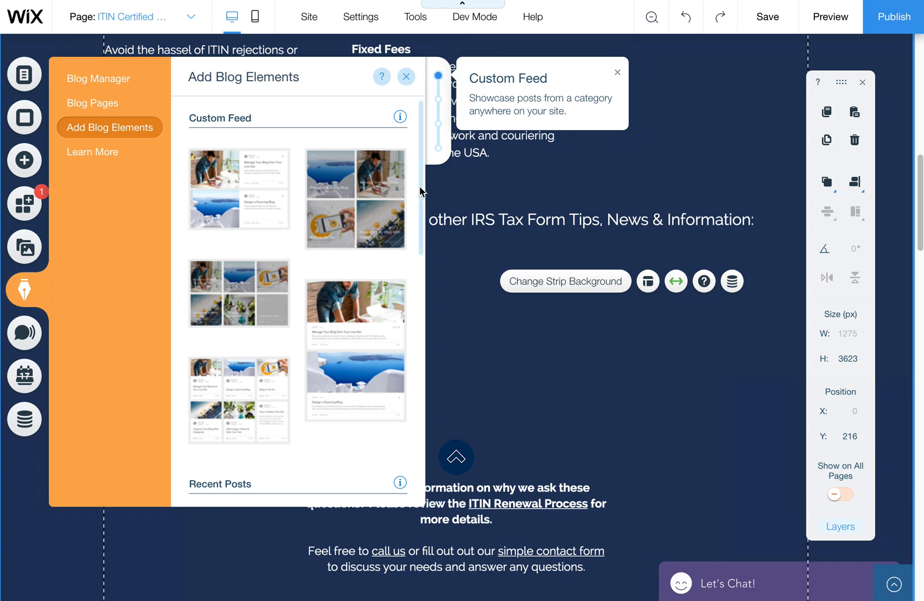
scroll("down", 3)
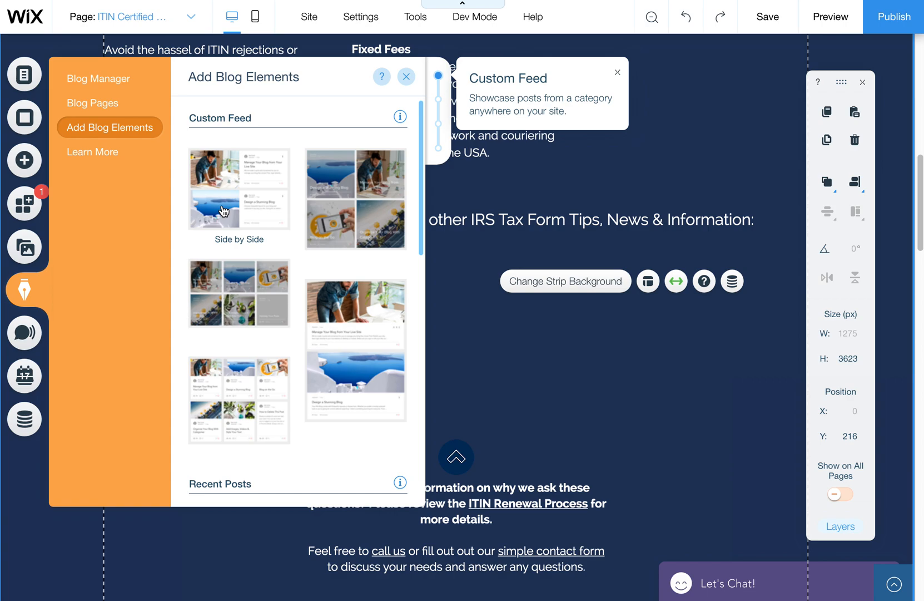
scroll("down", 3)
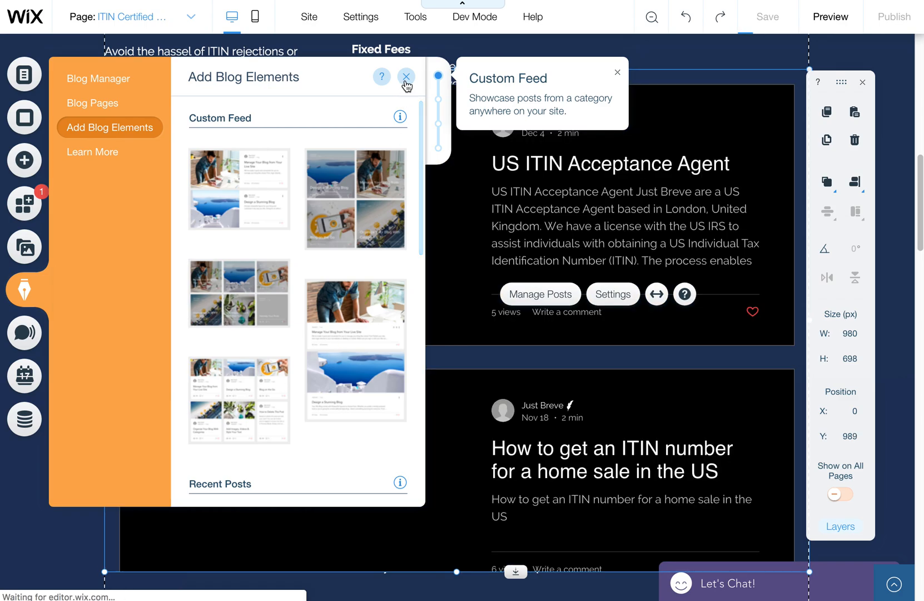
Close the blog elements panel and move the further-information text block down below the feed.
left_click(406, 77)
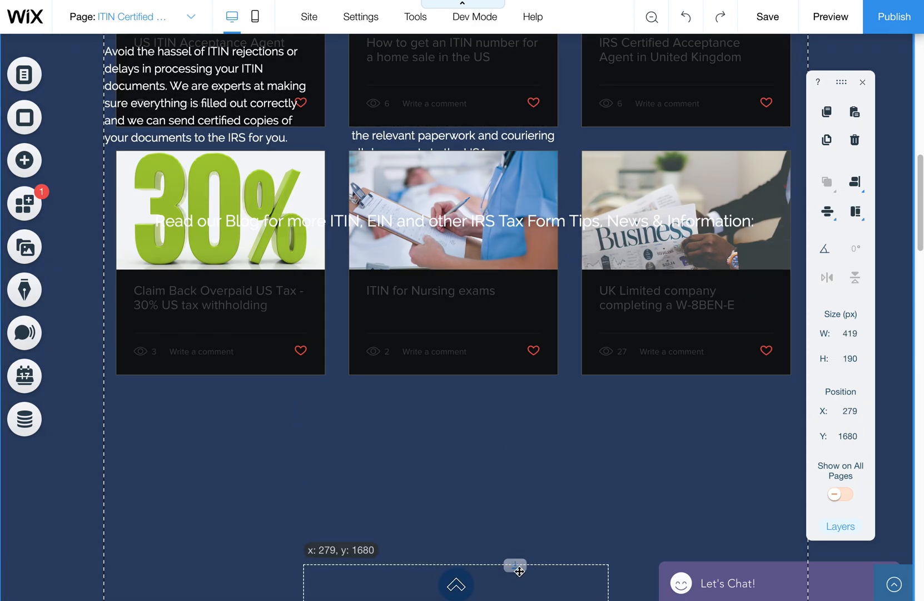
left_click_drag(515, 569, 515, 584)
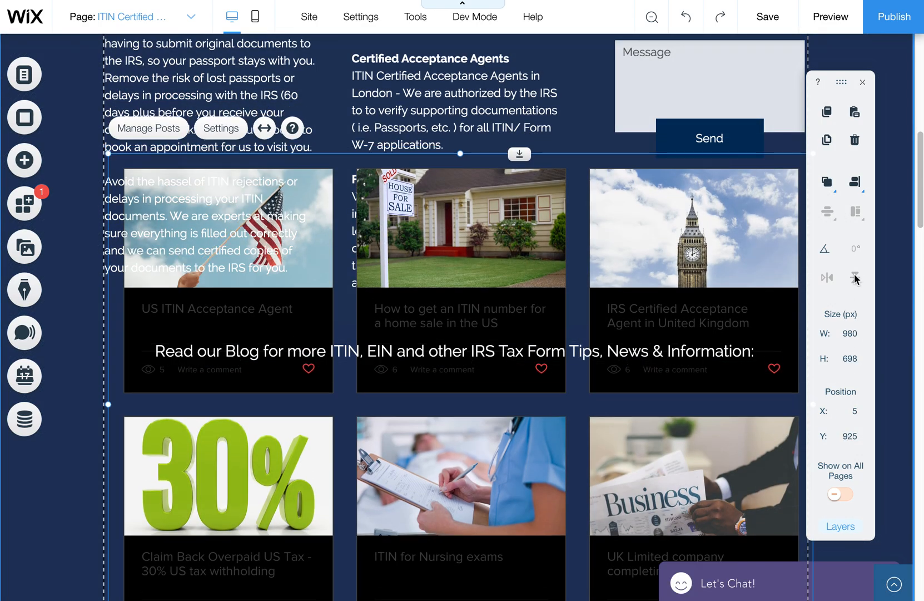
scroll("down", 3)
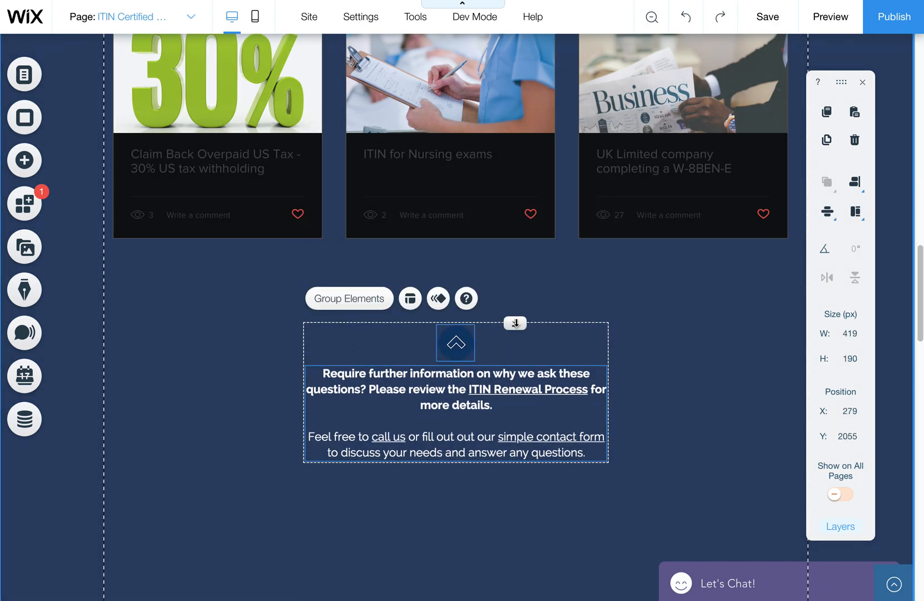
scroll("down", 3)
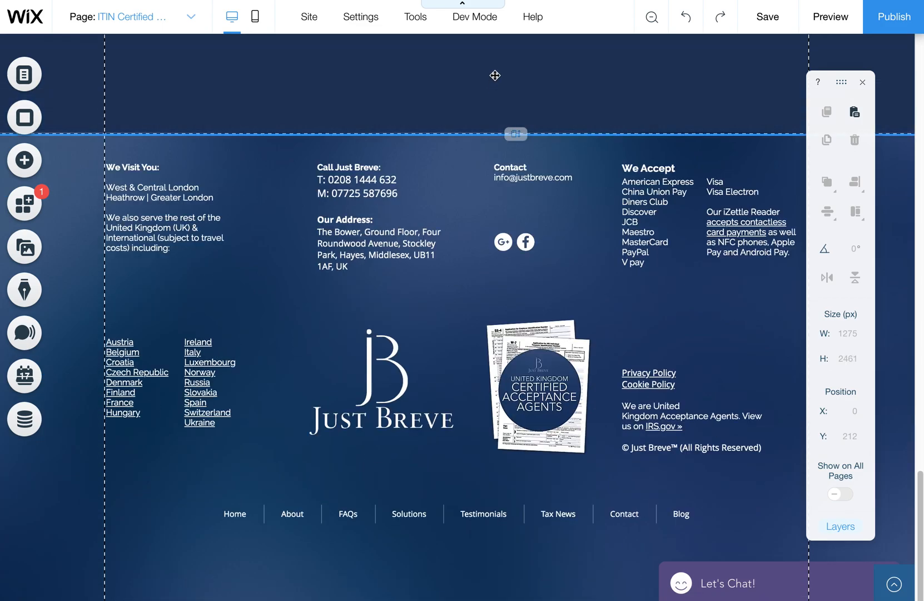
scroll("down", 3)
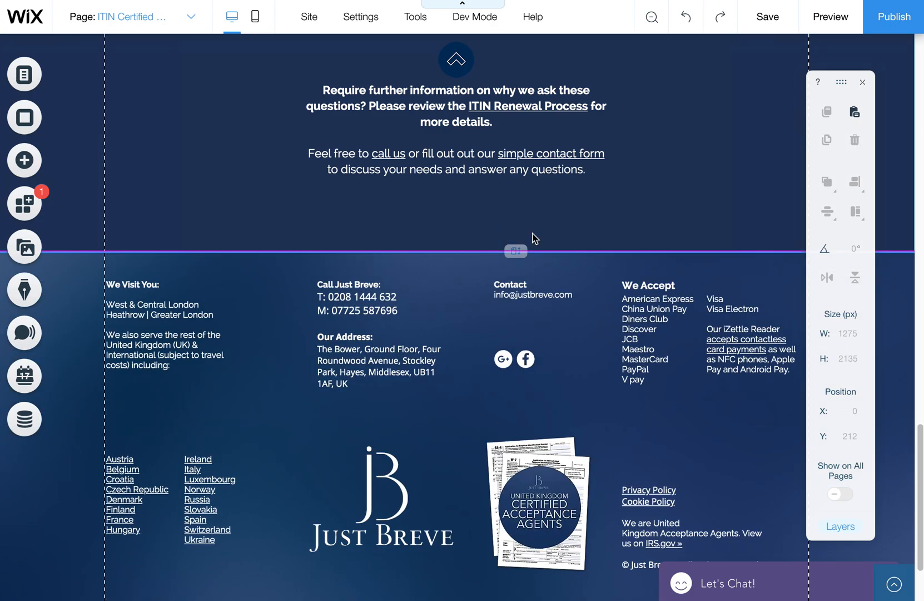
scroll("down", 3)
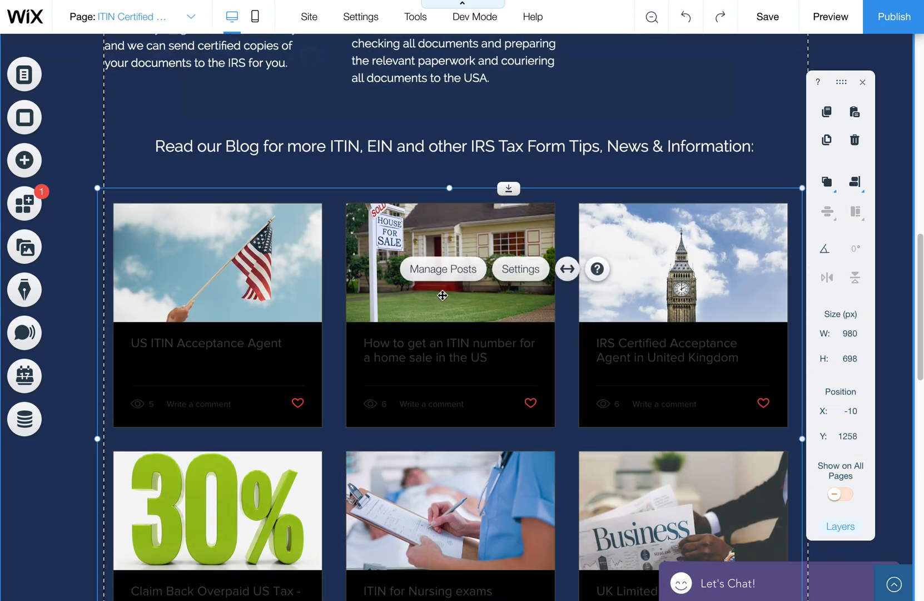
Nudge the Custom Feed so it snaps flush with the content edge under the heading.
left_click_drag(442, 295, 448, 289)
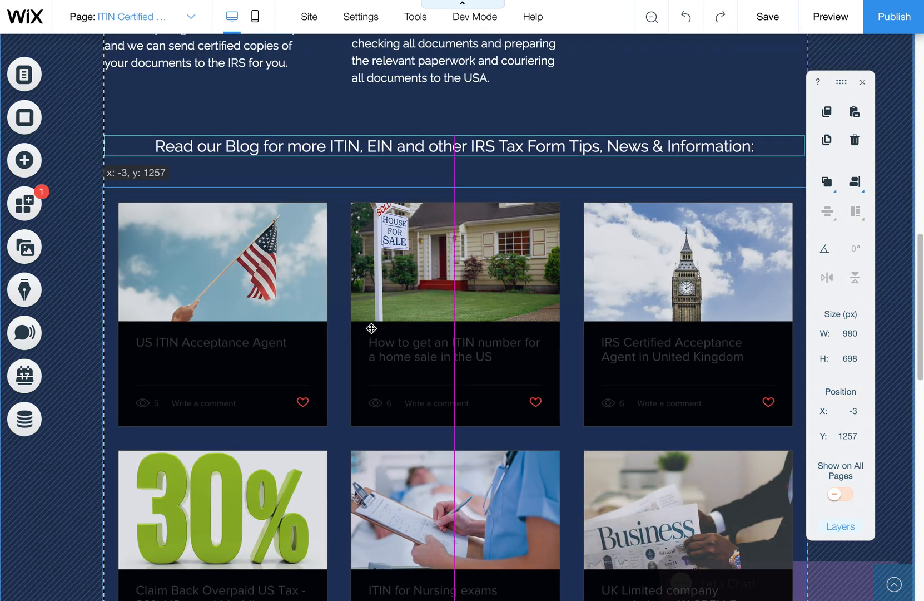
left_click_drag(372, 328, 376, 331)
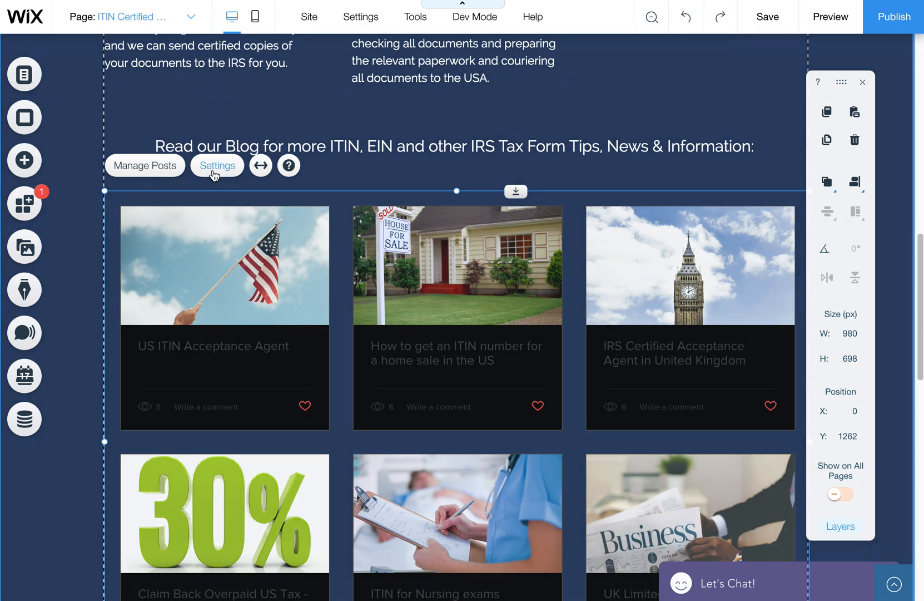
In the feed's Design settings, change the post card background colour from black to white.
left_click(217, 164)
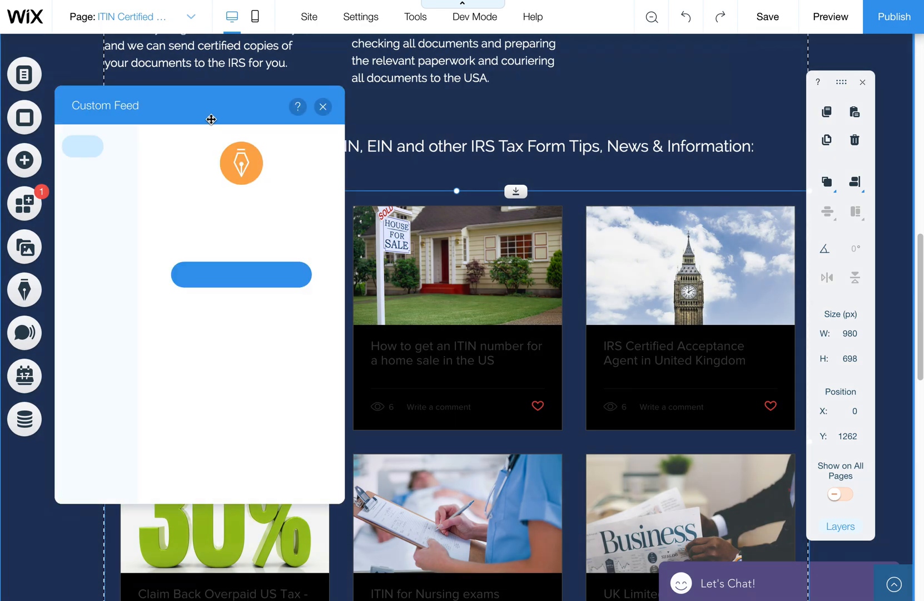
left_click(87, 221)
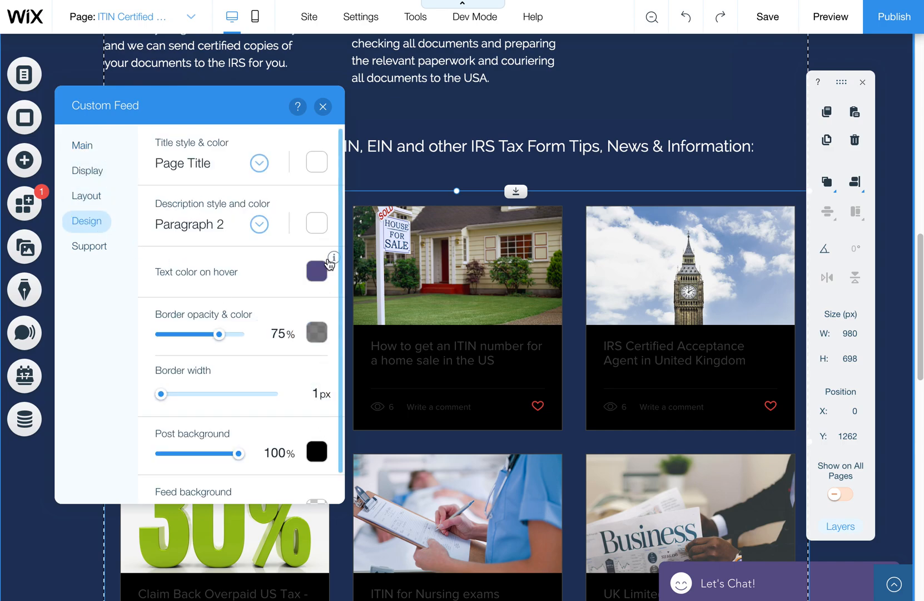
left_click(317, 162)
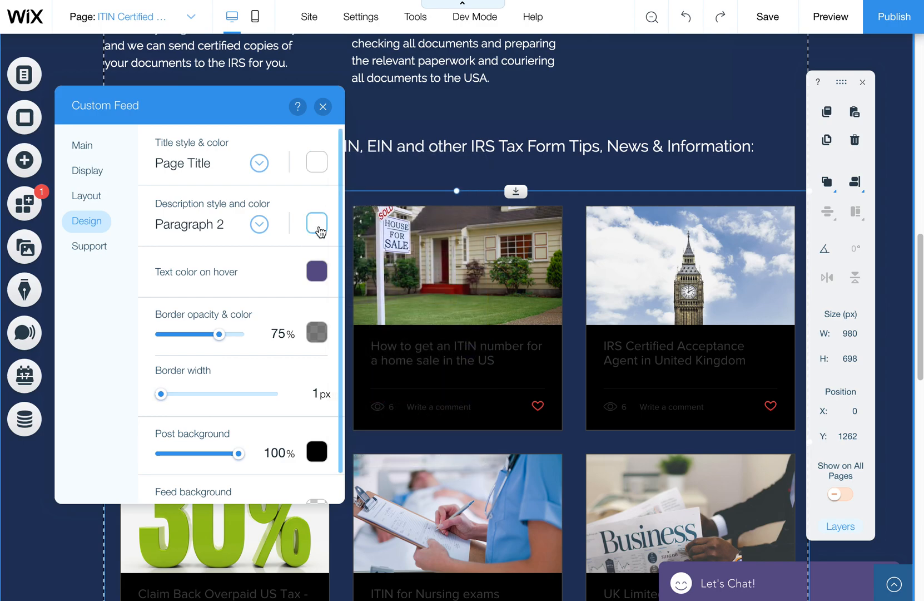
left_click(317, 331)
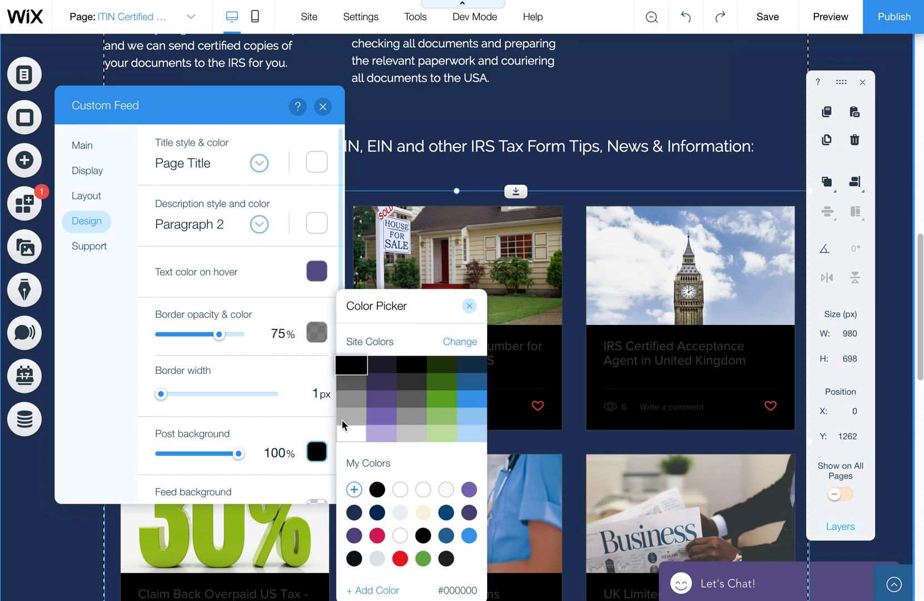
left_click(351, 425)
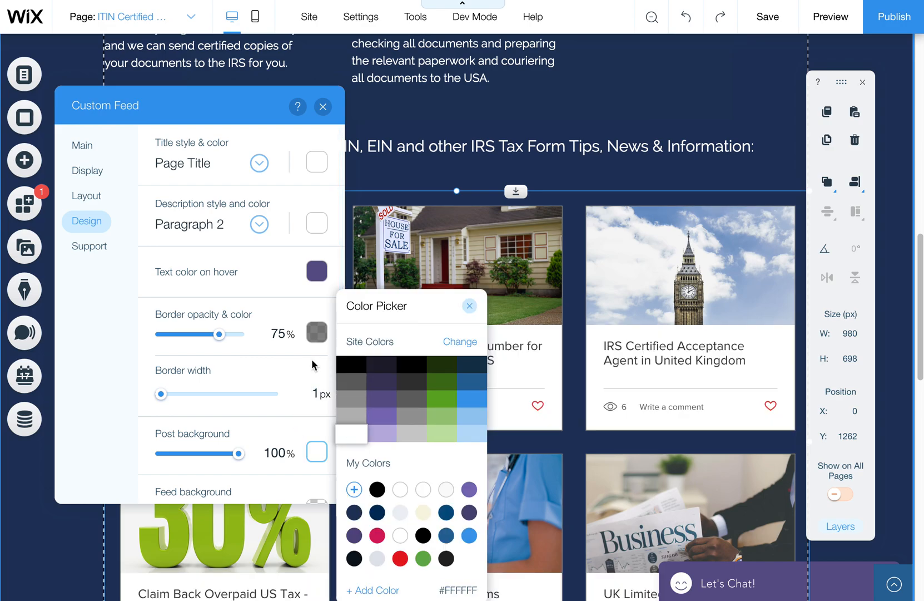
mouse_move(429, 332)
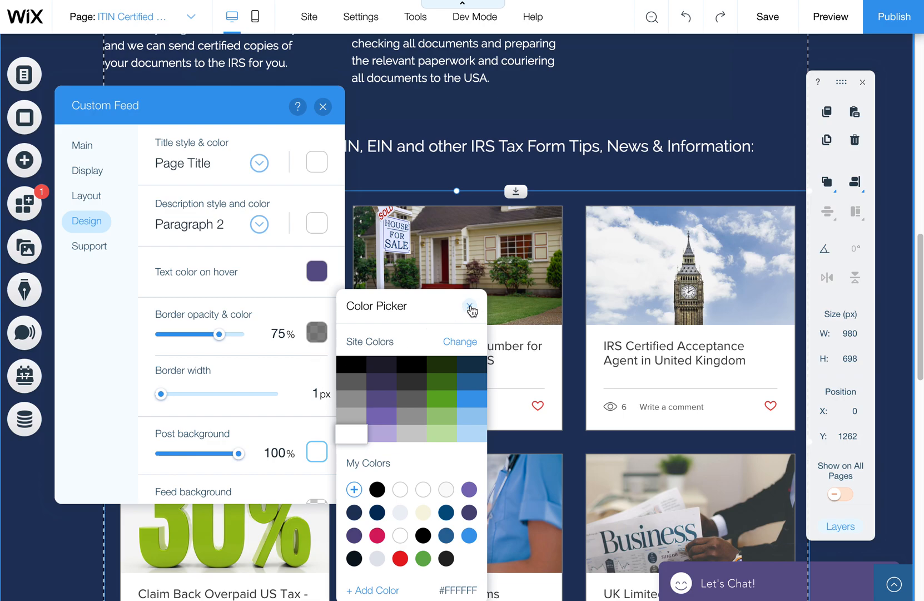
left_click(471, 307)
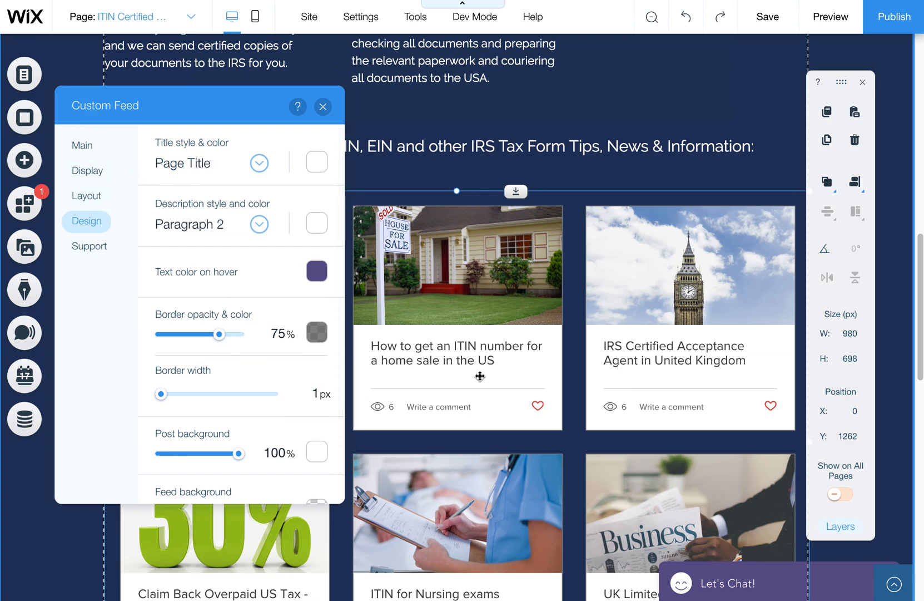
mouse_move(430, 406)
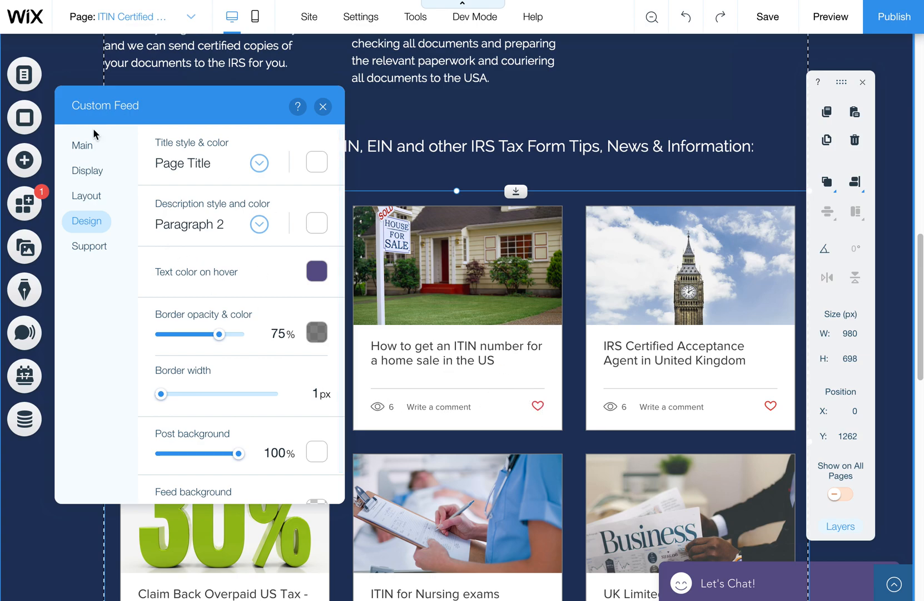
In Display settings, hide publish date and counters, keeping the category on All Posts.
left_click(87, 171)
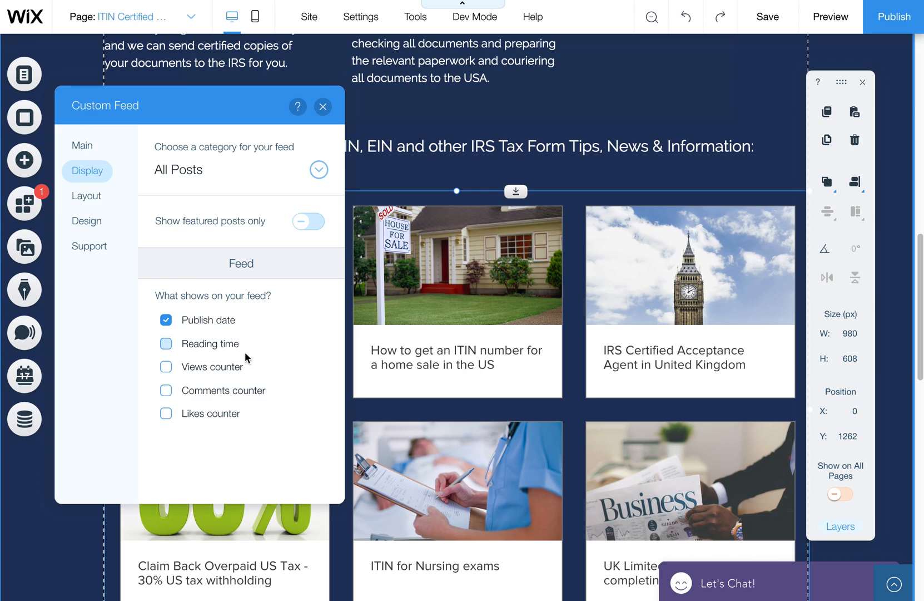
left_click(166, 344)
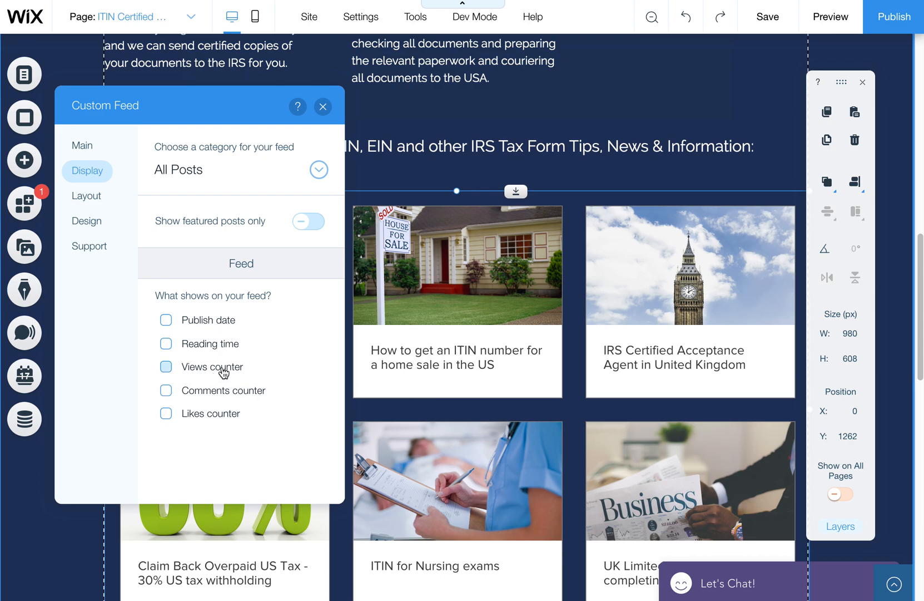
left_click(165, 365)
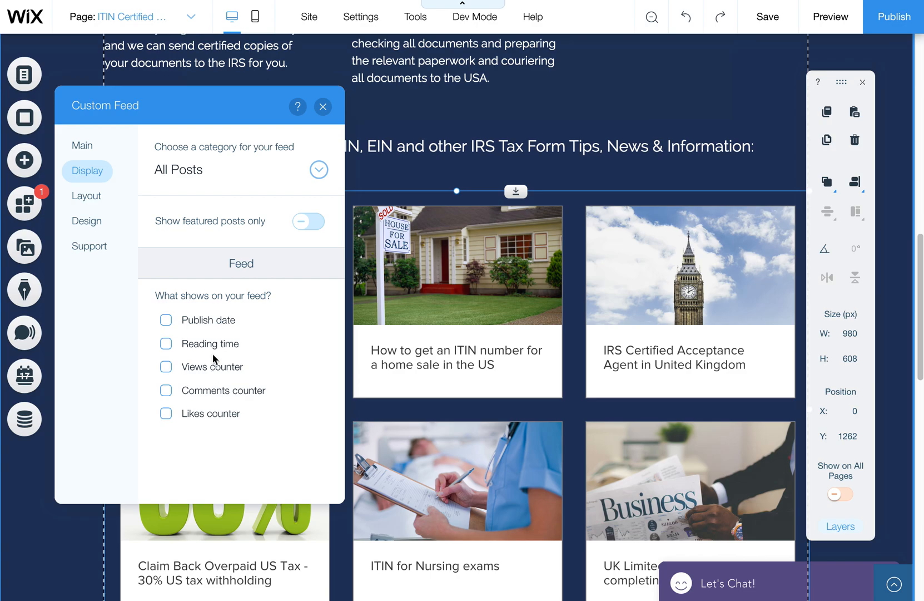
mouse_move(248, 281)
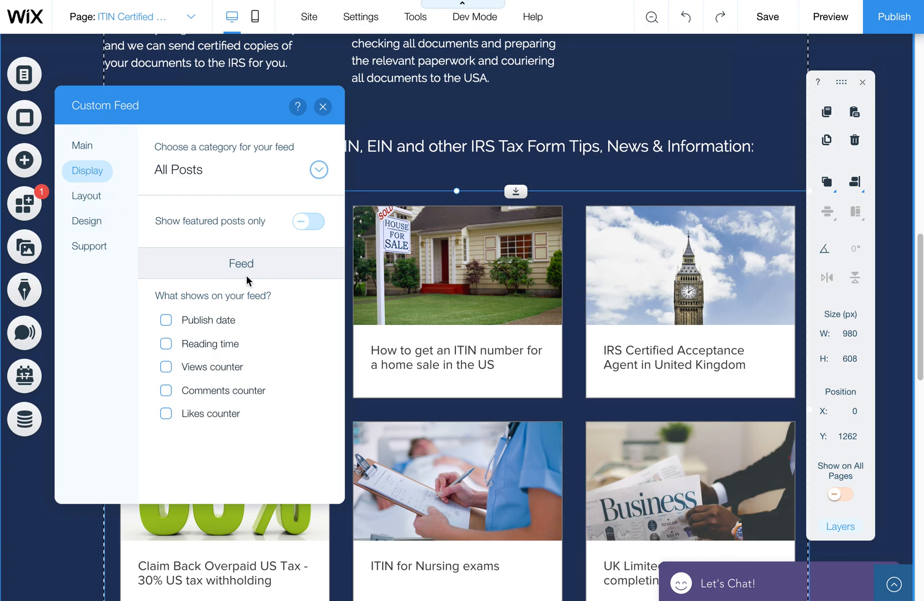
left_click(241, 170)
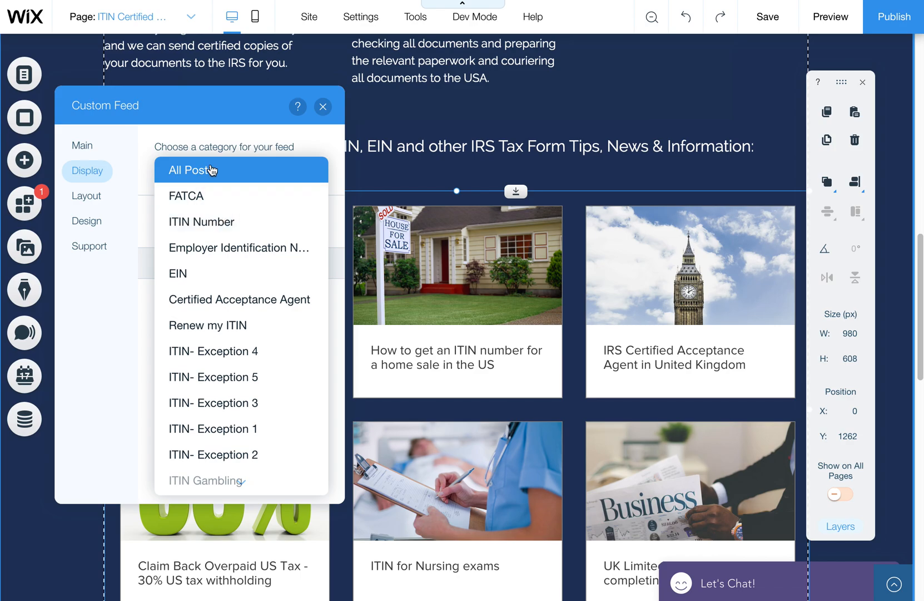
left_click(193, 170)
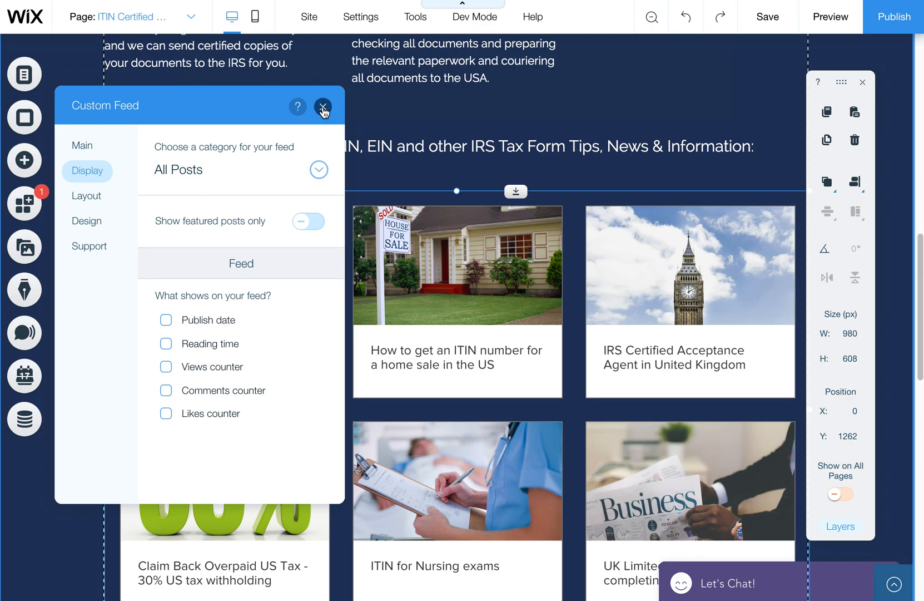
left_click(322, 107)
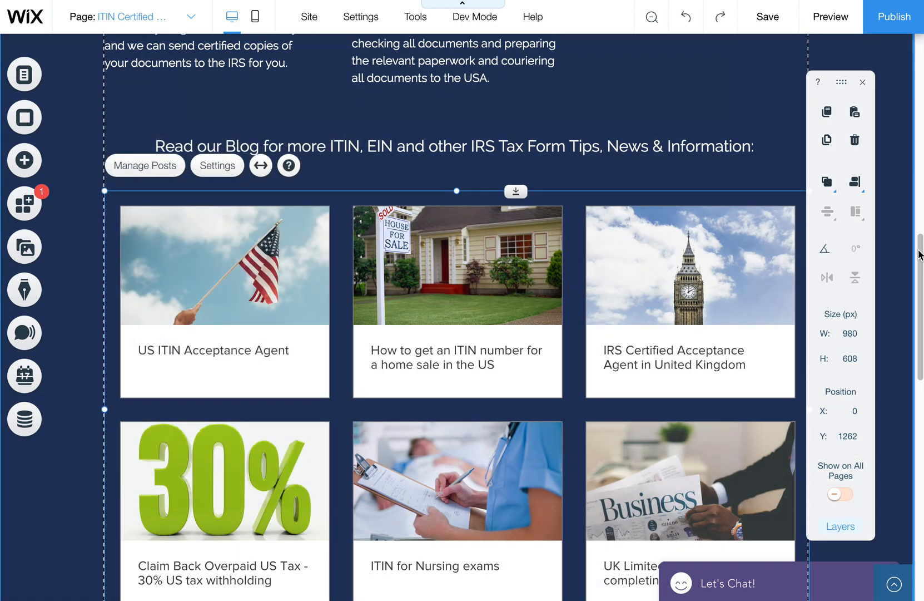
scroll("down", 3)
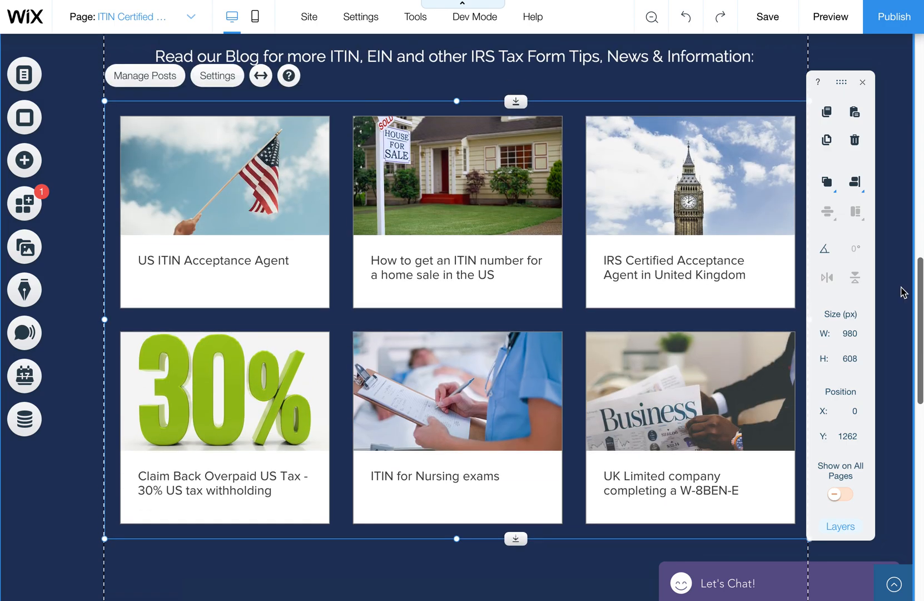
left_click(217, 75)
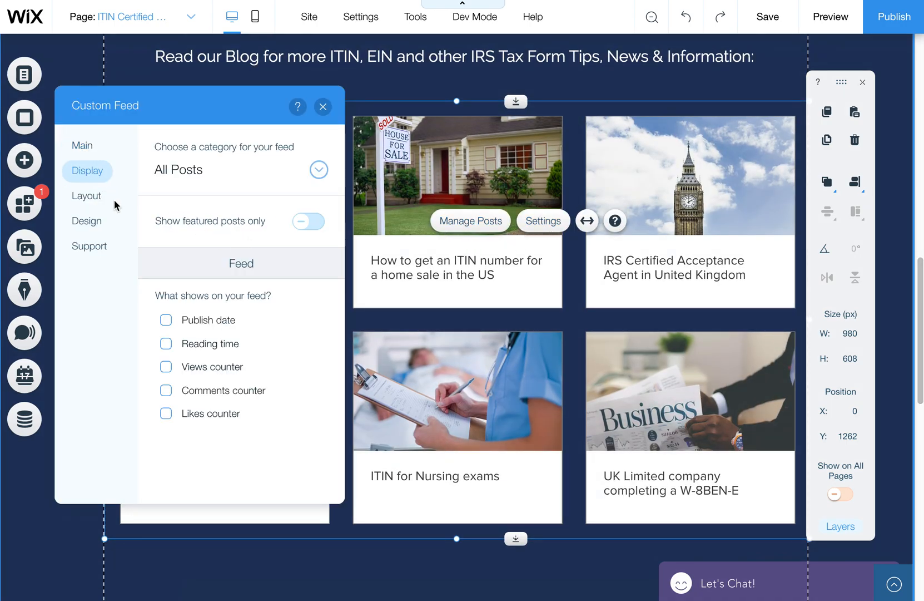
In Layout settings, try three and one rows on the slider, then settle on two rows.
left_click(86, 196)
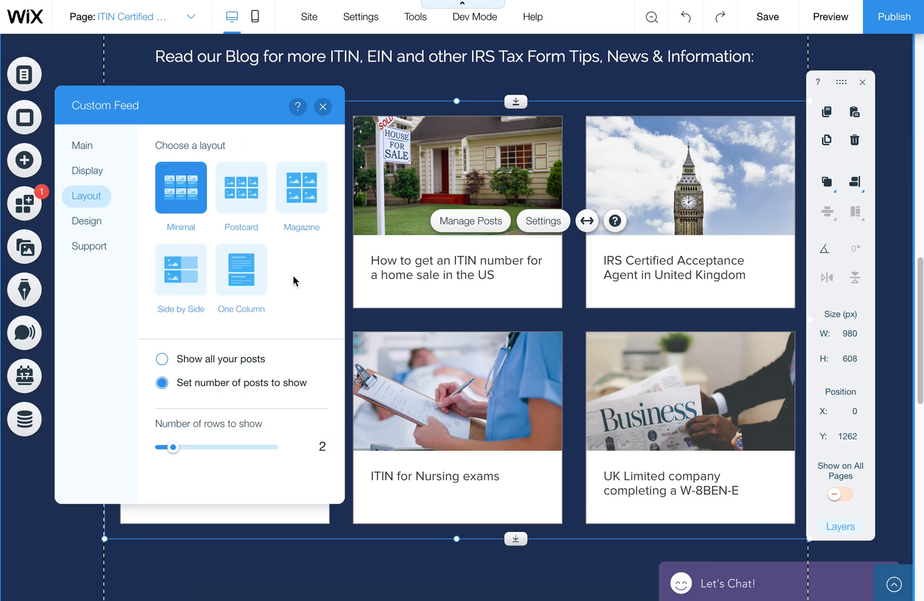
mouse_move(254, 199)
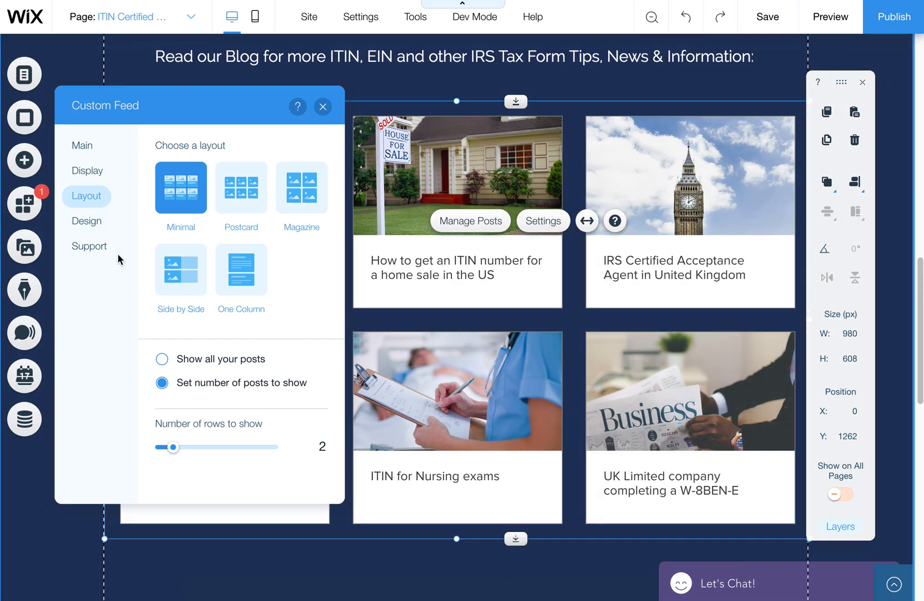
mouse_move(252, 425)
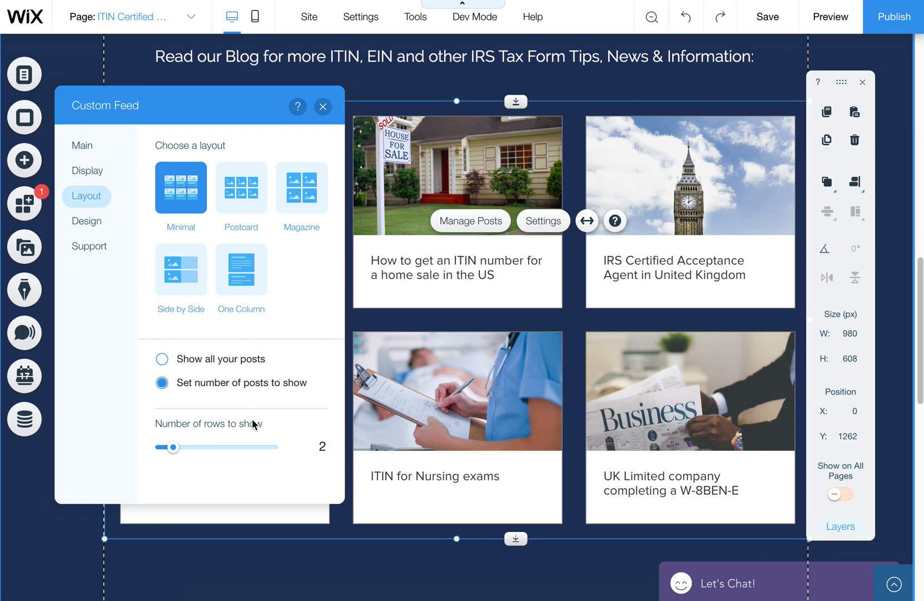
left_click(174, 447)
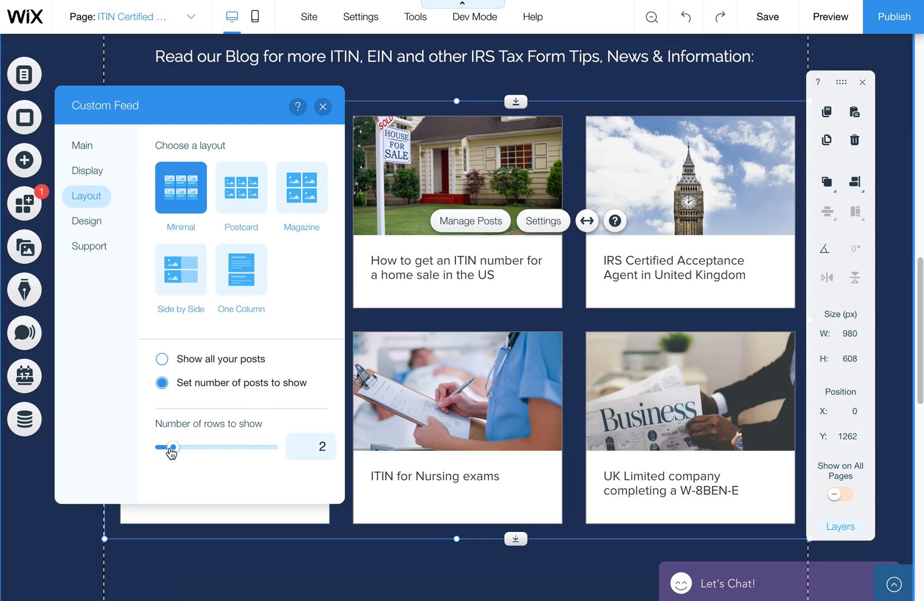
left_click_drag(172, 446, 186, 446)
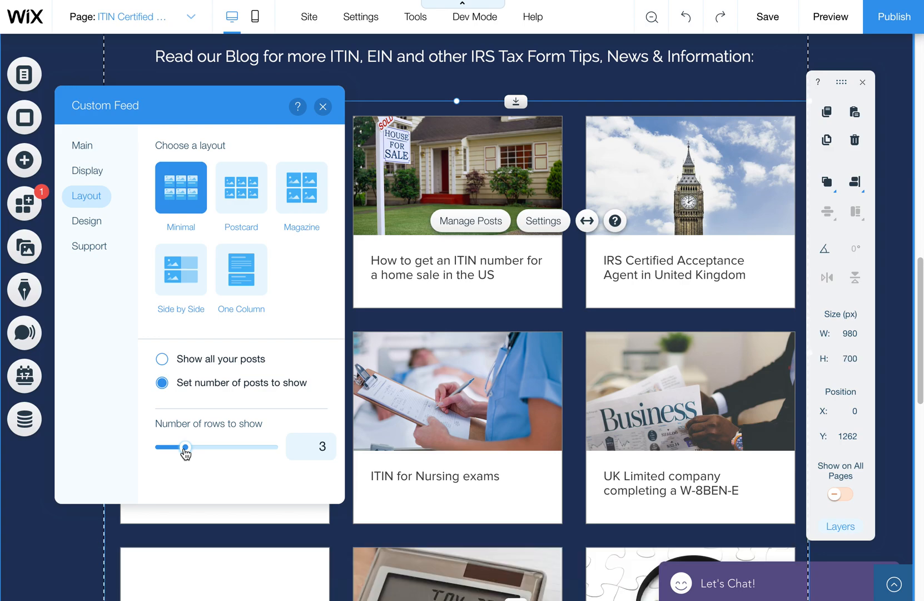
left_click_drag(185, 446, 161, 446)
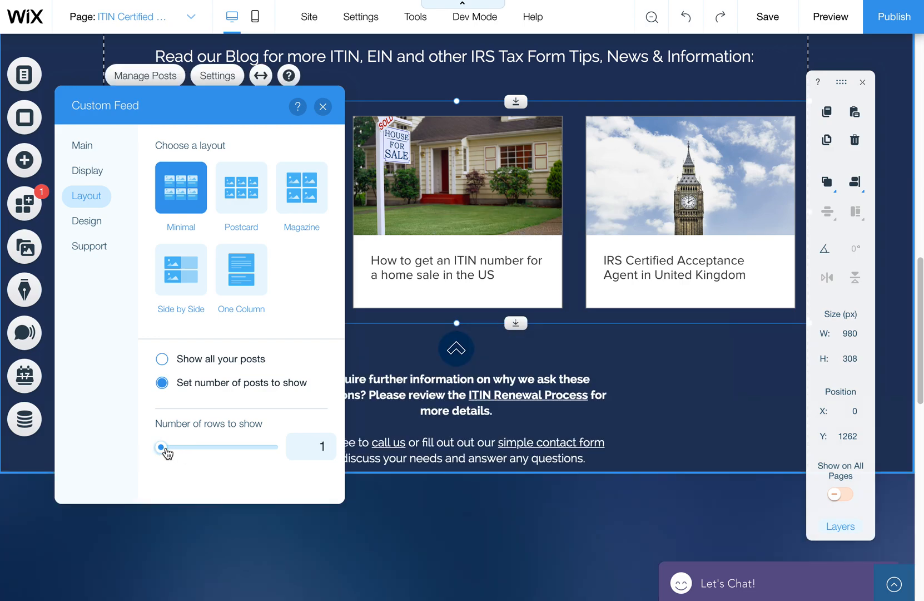
left_click_drag(162, 447, 175, 447)
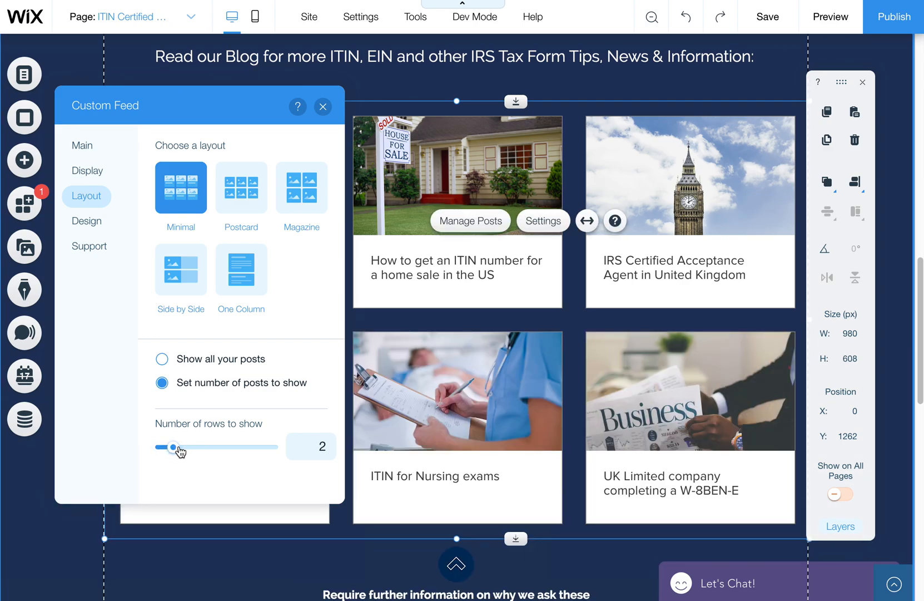
Toggle Show all posts on and off, ending on a set number of posts with the Minimal layout.
left_click(162, 359)
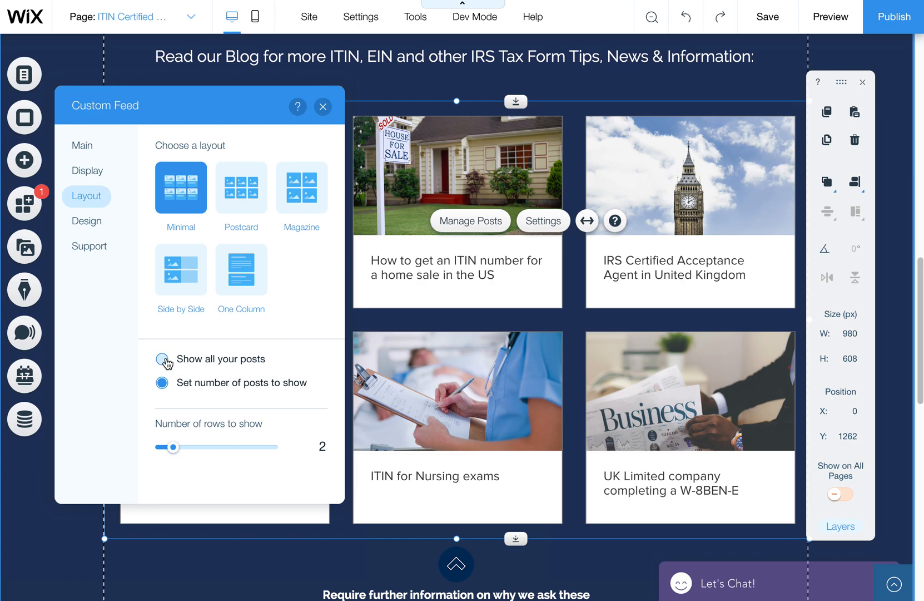
left_click(161, 382)
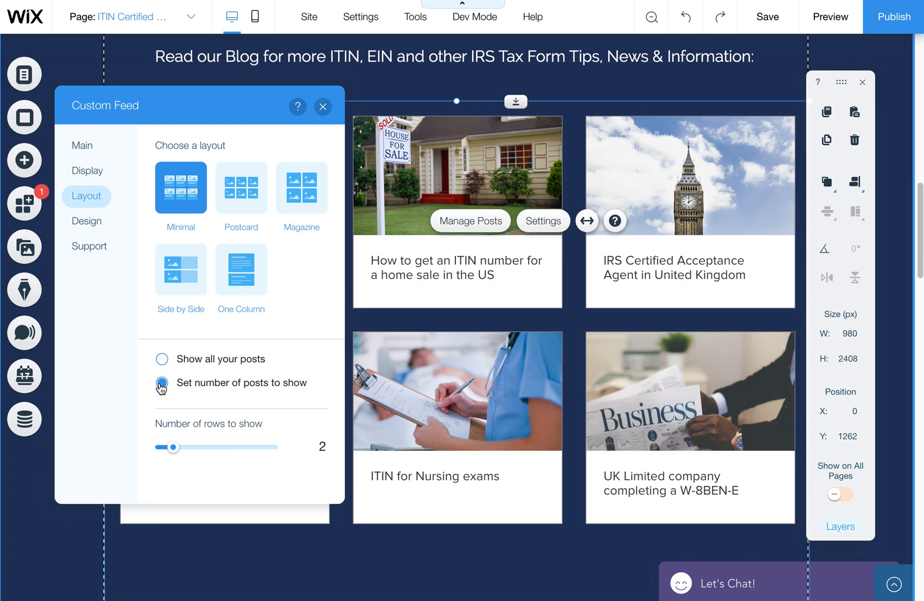
left_click(161, 358)
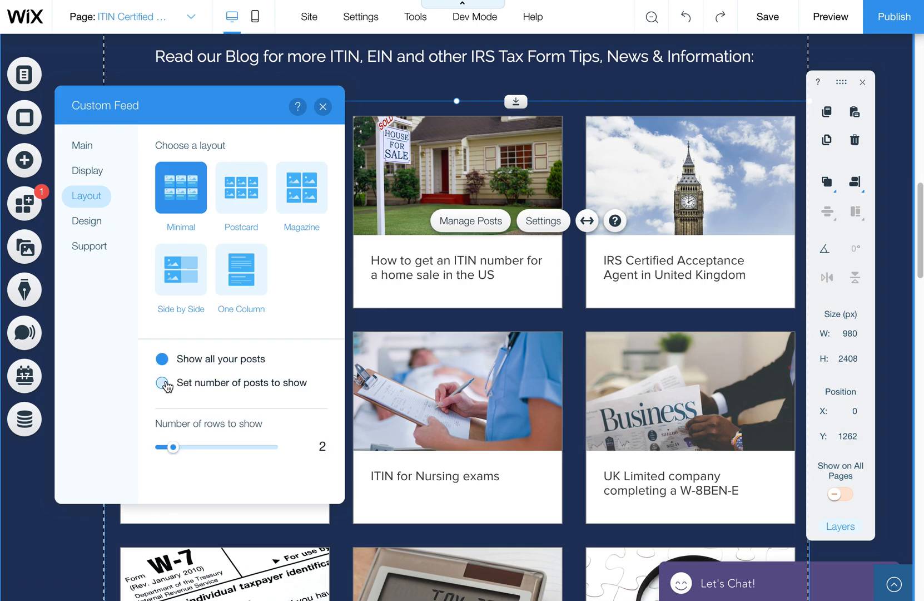
left_click(162, 382)
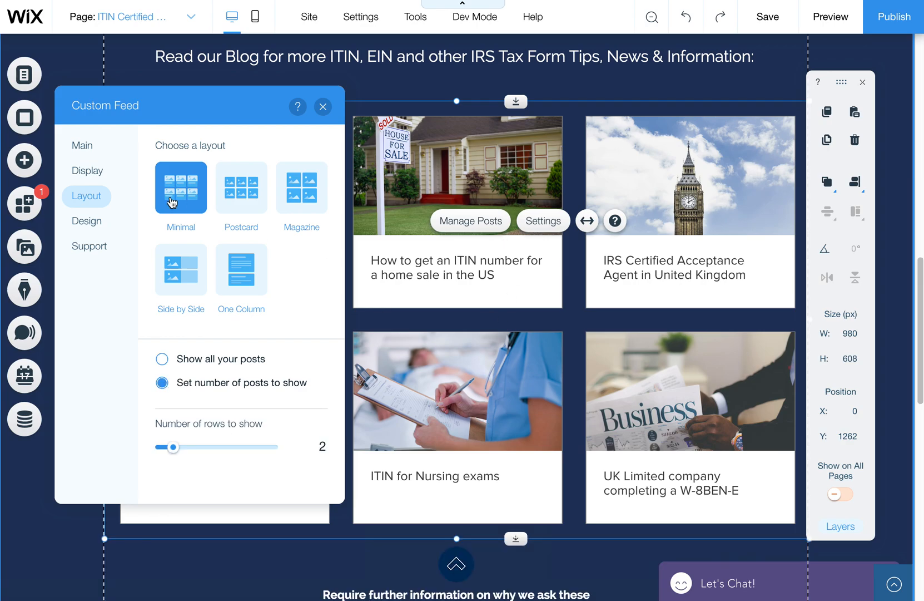
left_click(323, 107)
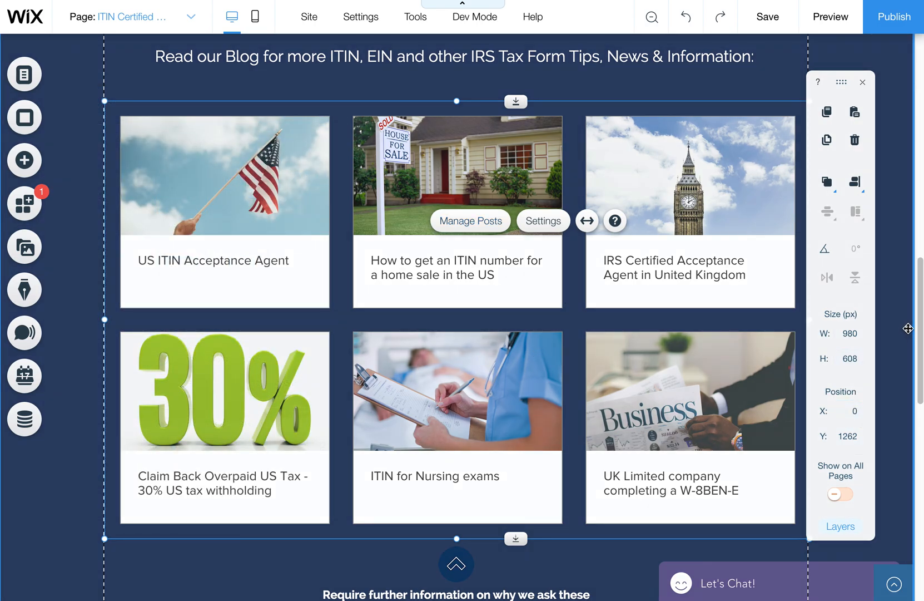
Leave the feed settings and bring up the site's page list.
scroll("down", 3)
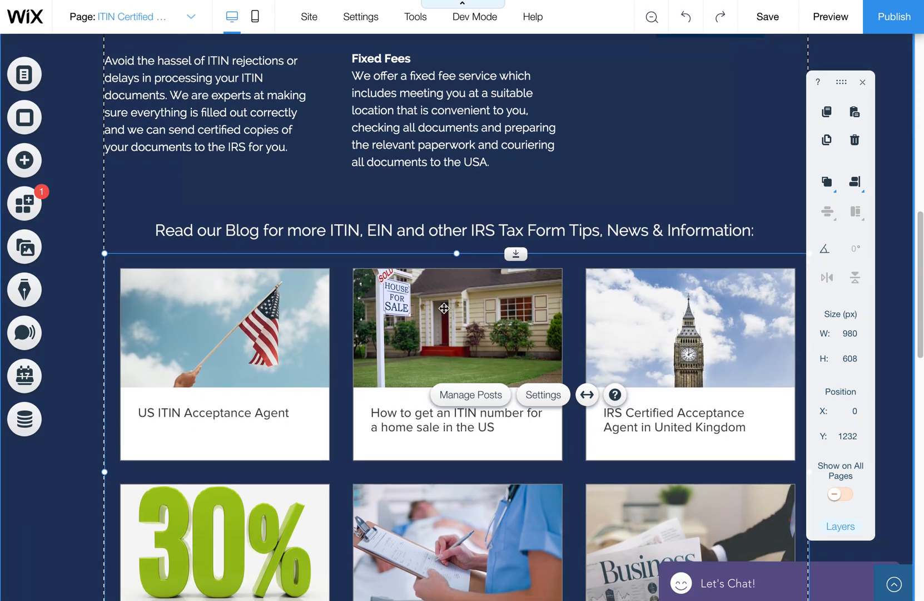
mouse_move(210, 40)
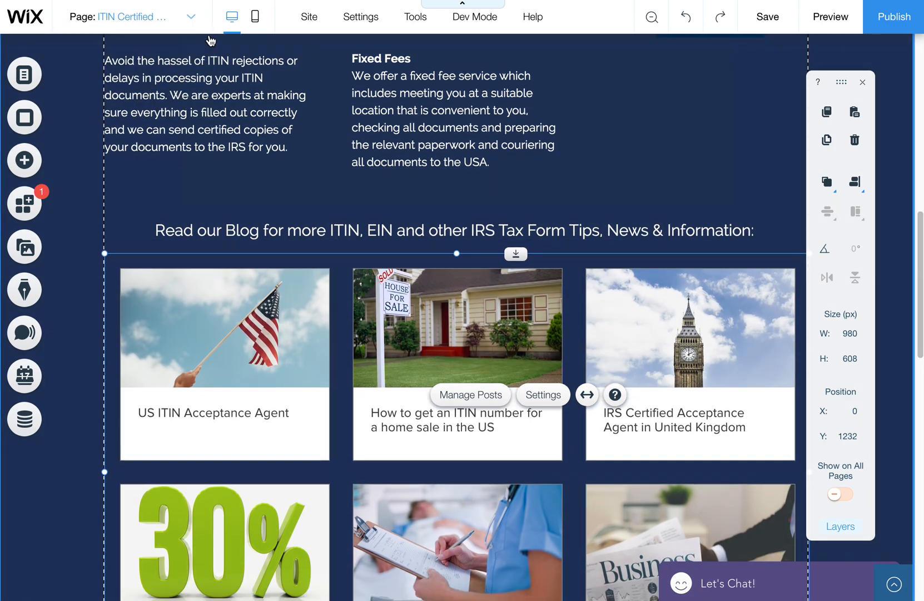
right_click(457, 327)
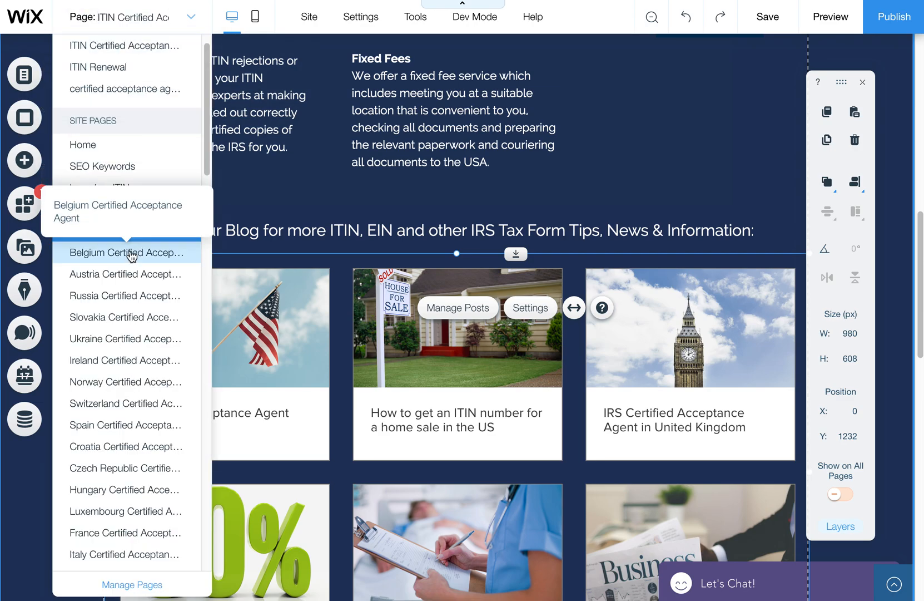
Switch to the Belgium Certified Acceptance Agent page and paste the copied feed below its blog heading.
left_click(125, 252)
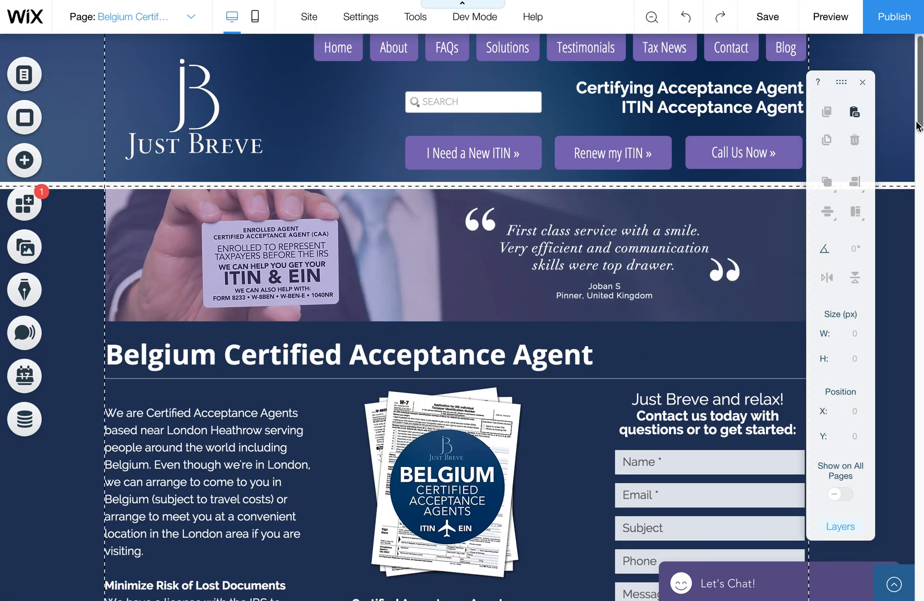
scroll("down", 3)
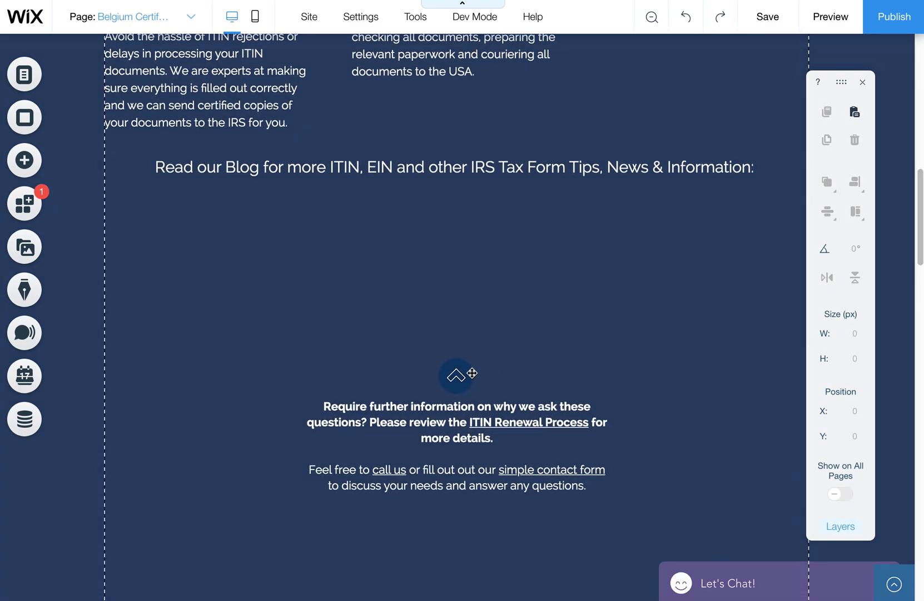
left_click(455, 375)
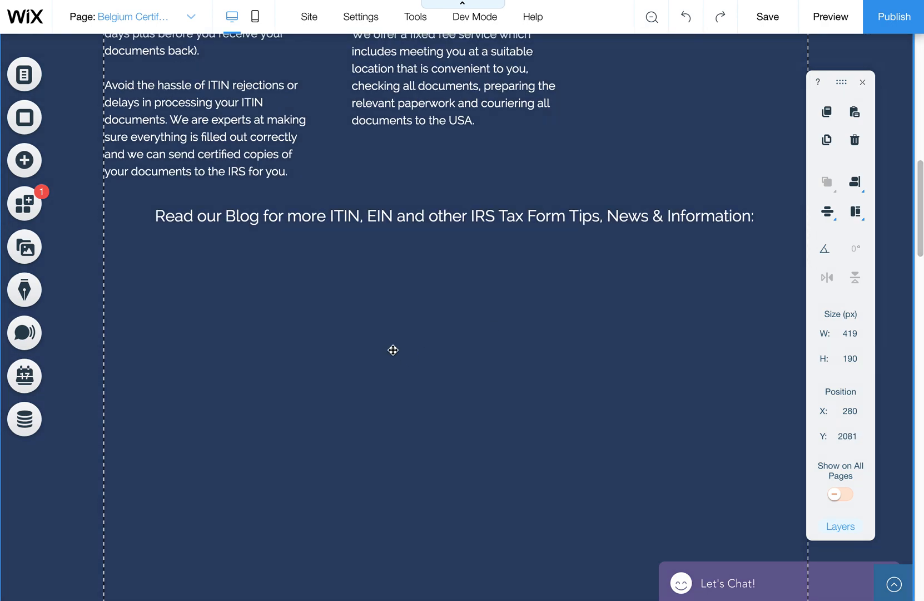
right_click(393, 350)
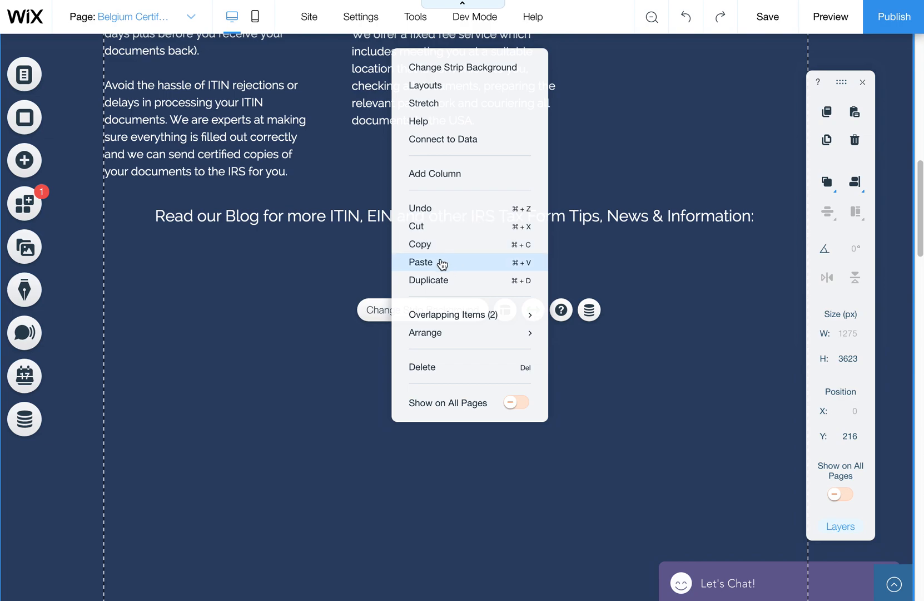
left_click(454, 261)
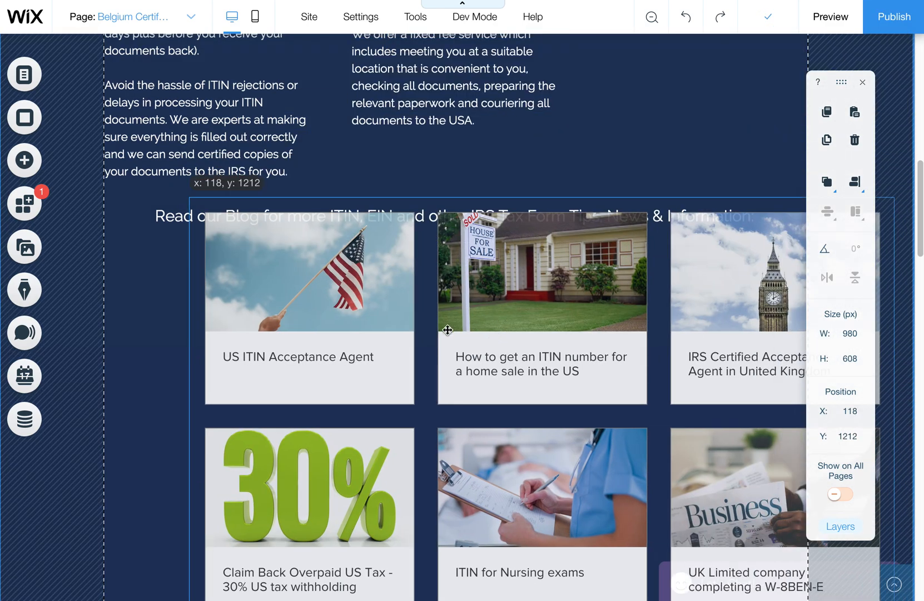
Align the pasted feed under the heading and check the footer spacing below it.
left_click_drag(447, 329, 446, 351)
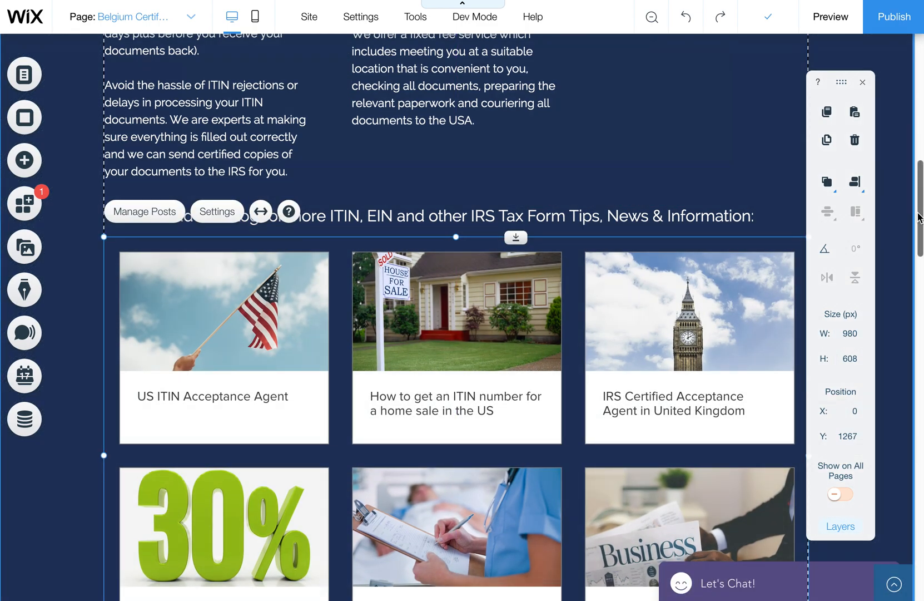
scroll("down", 3)
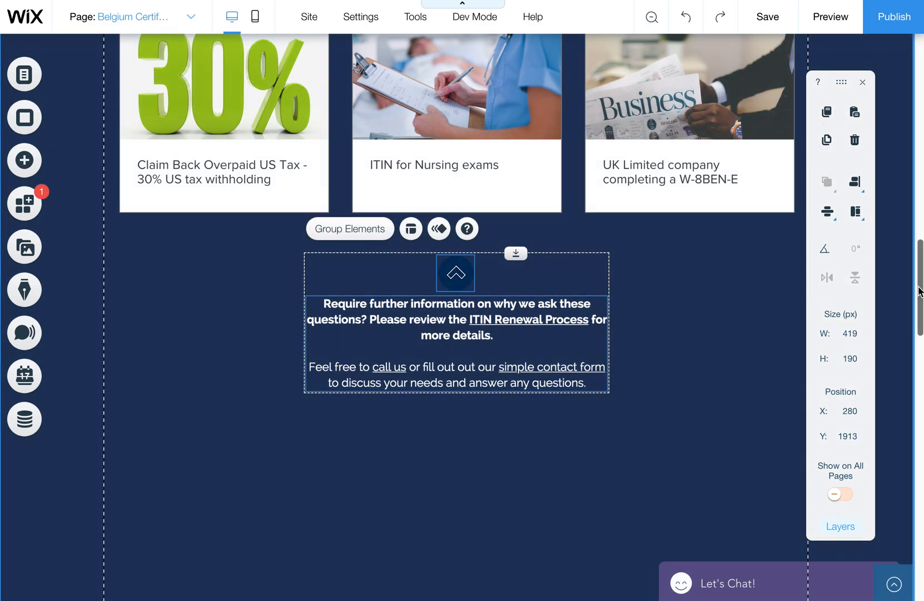
scroll("down", 3)
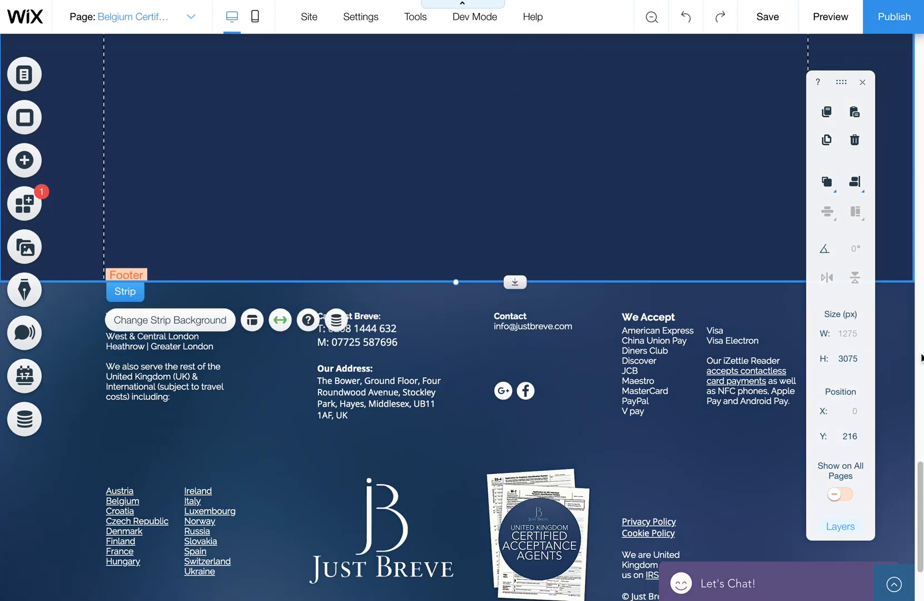
left_click(475, 16)
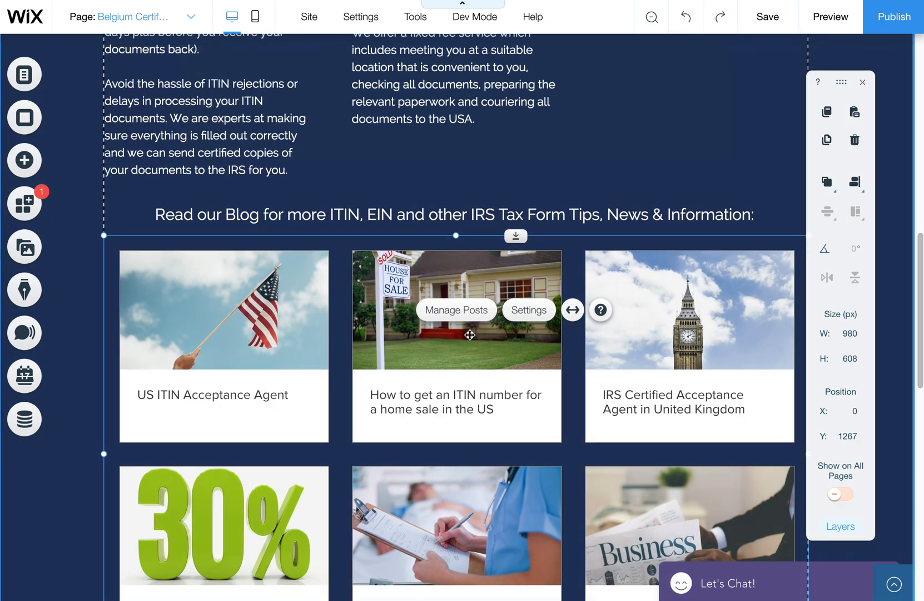
Set the feed to All Posts with the featured-posts-only filter left off.
left_click(527, 309)
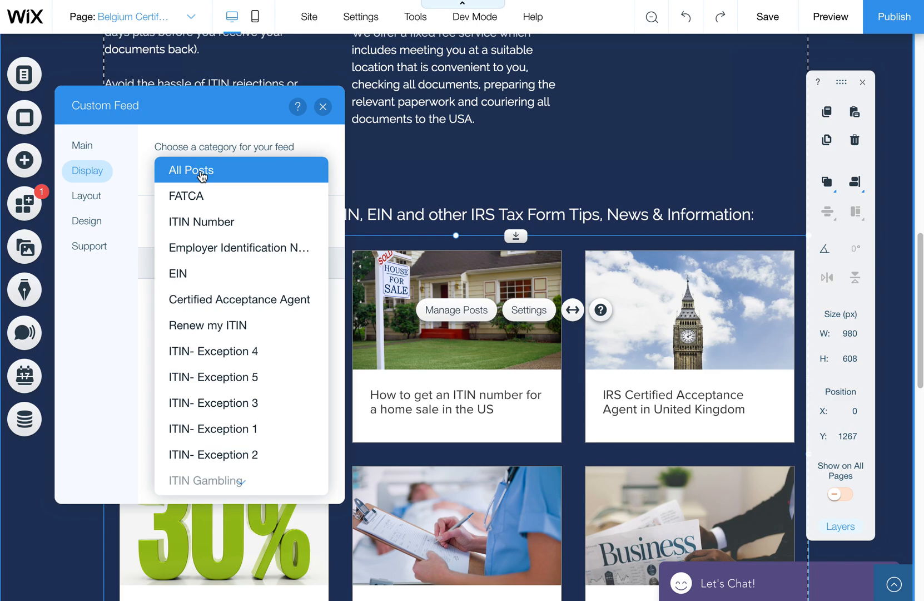
left_click(190, 170)
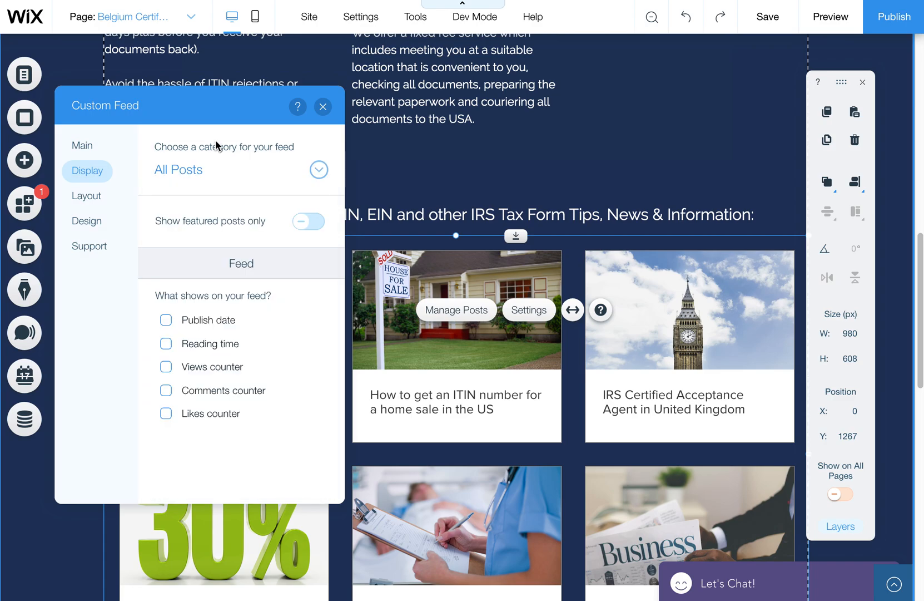
left_click(308, 222)
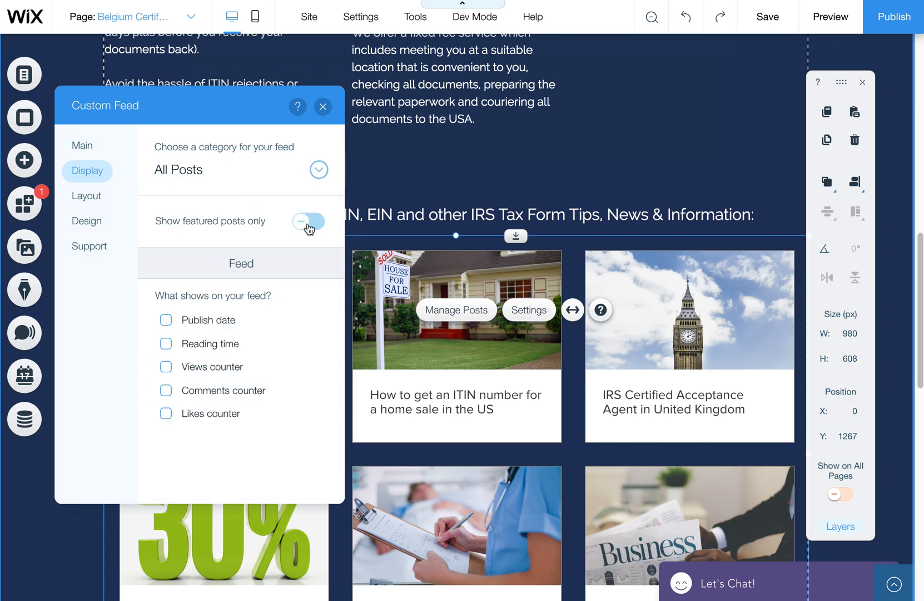
left_click(309, 221)
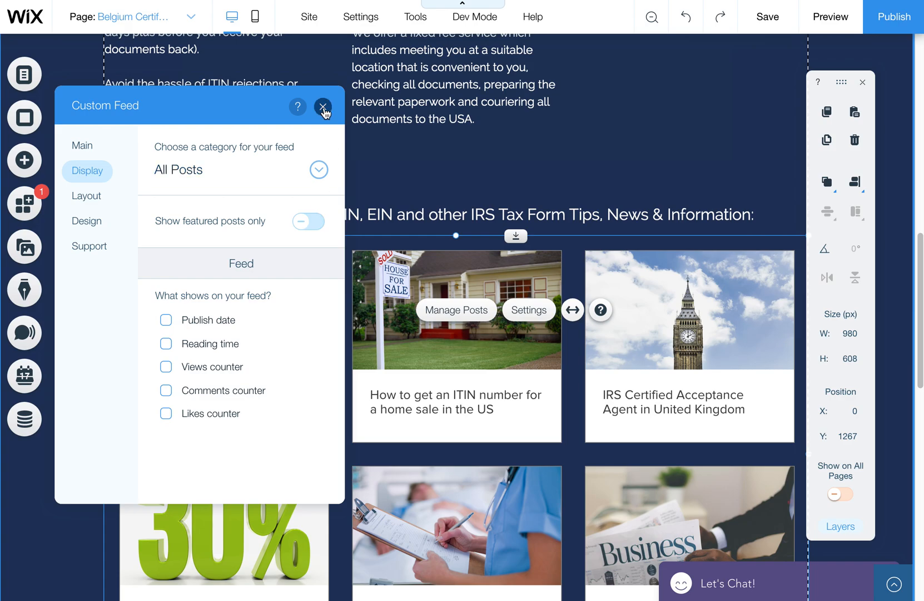
left_click(323, 107)
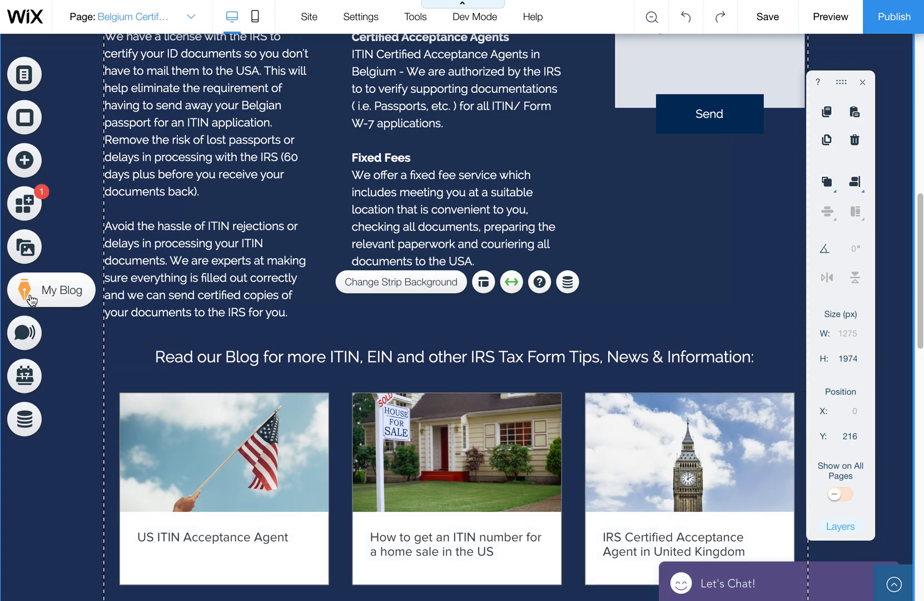
left_click(52, 289)
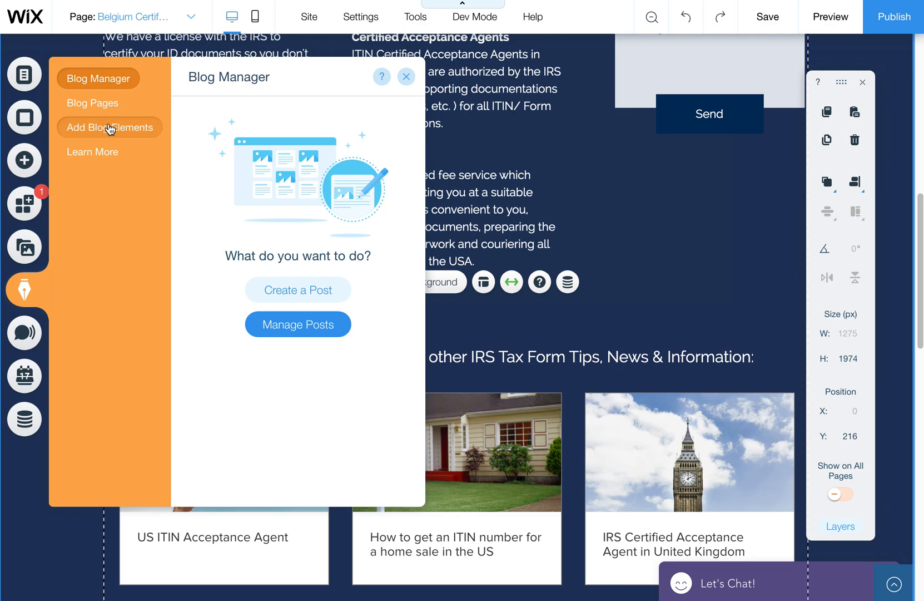
left_click(110, 126)
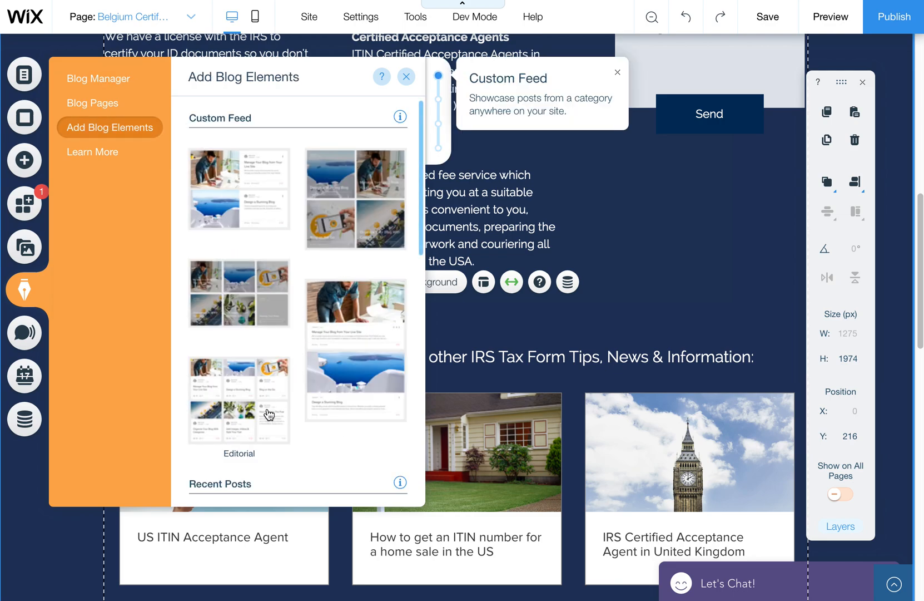
mouse_move(425, 183)
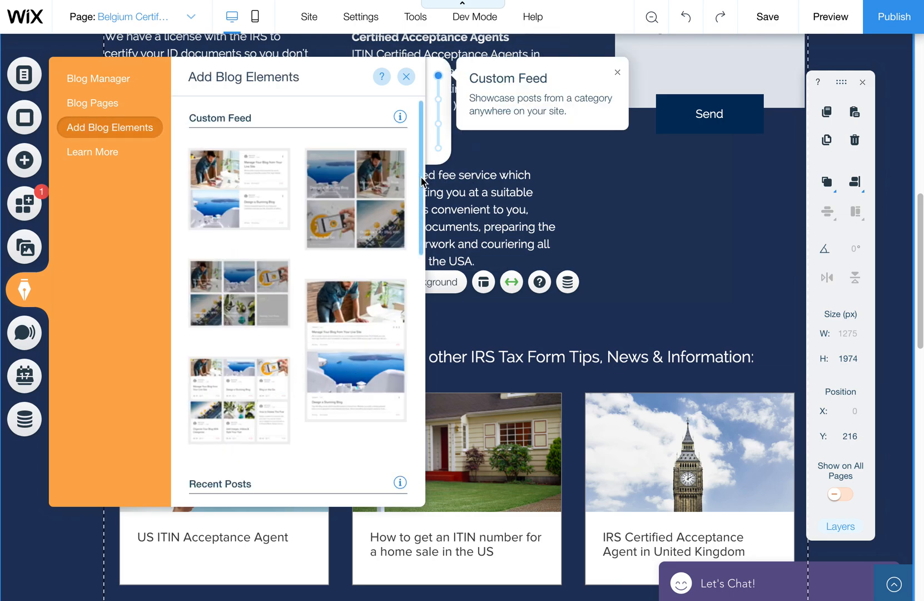
scroll("down", 3)
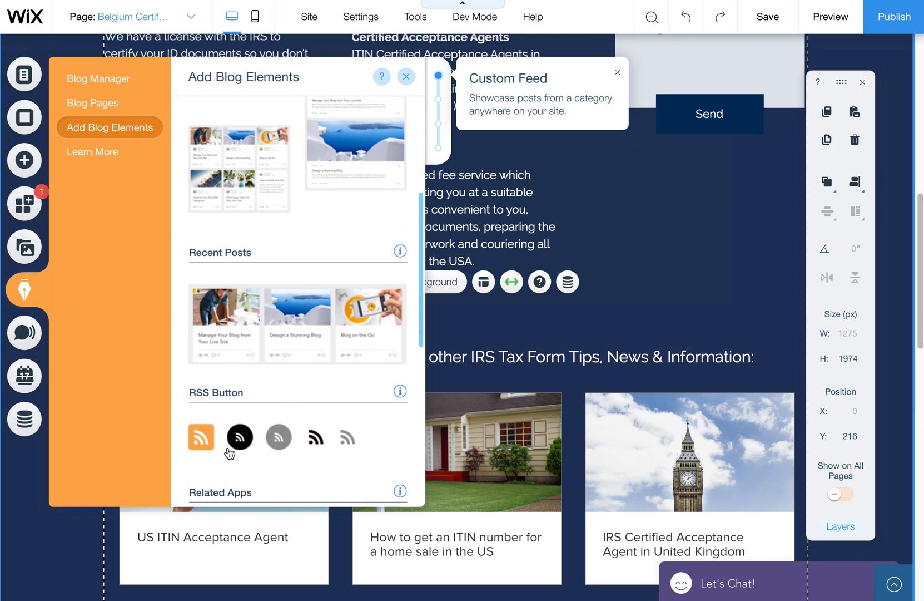
mouse_move(343, 358)
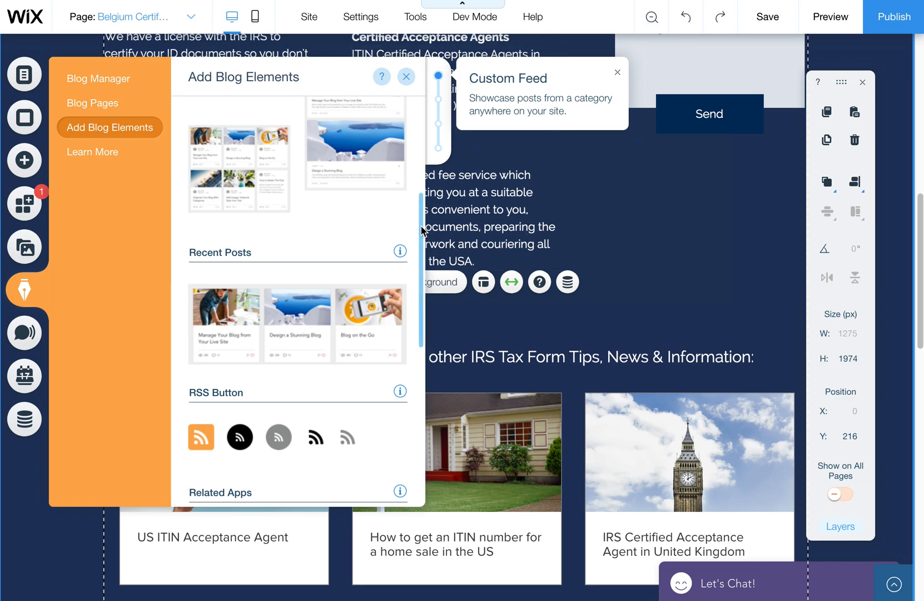
left_click(406, 76)
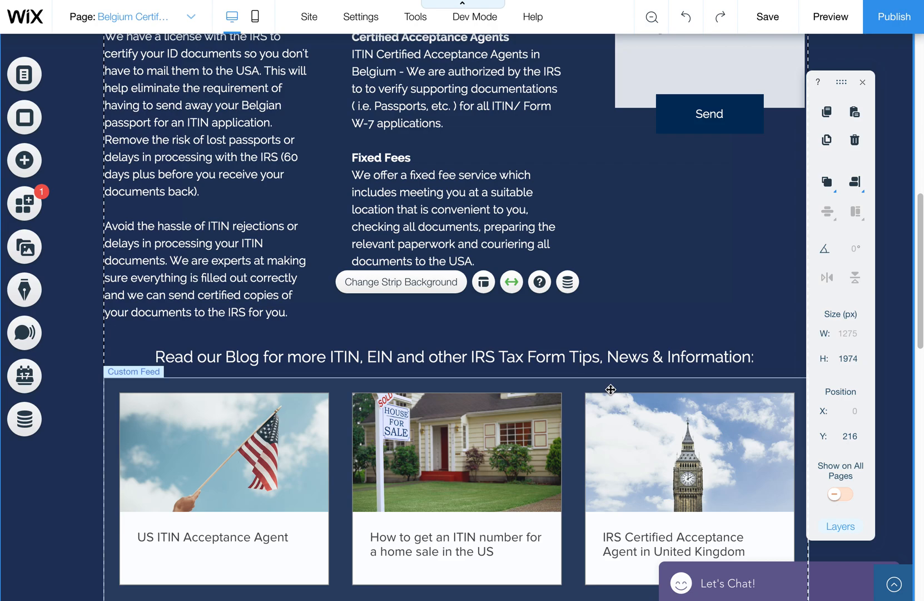
mouse_move(577, 429)
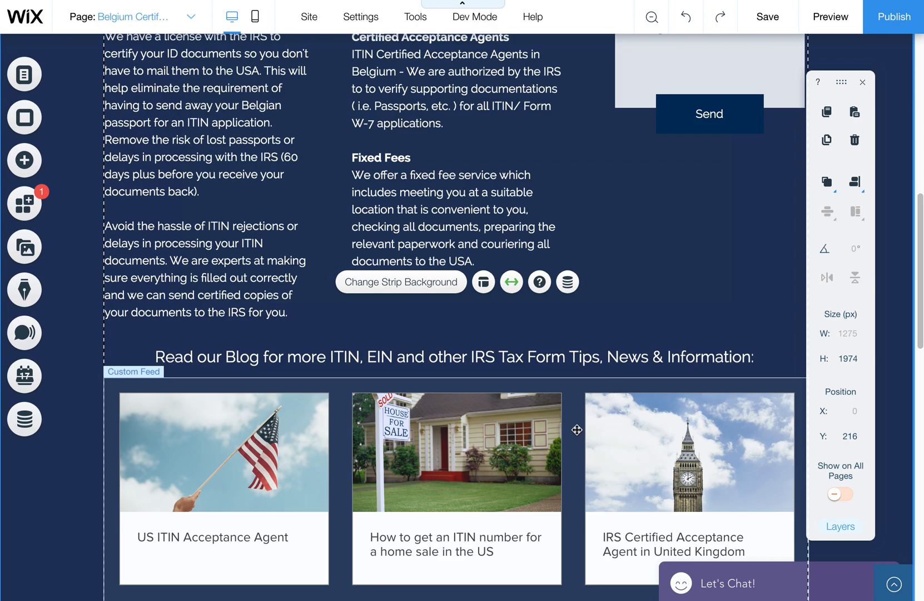
mouse_move(515, 458)
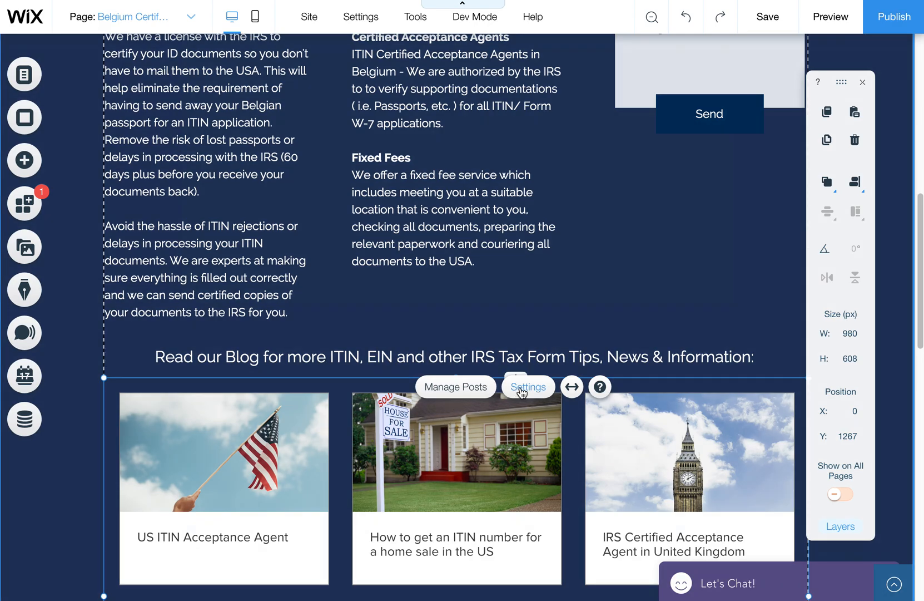
left_click(528, 386)
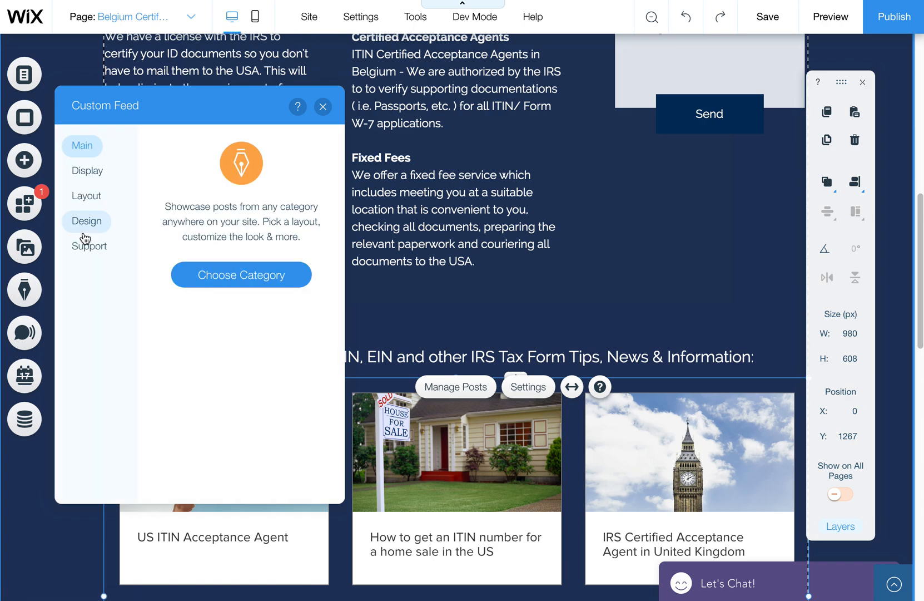
left_click(86, 221)
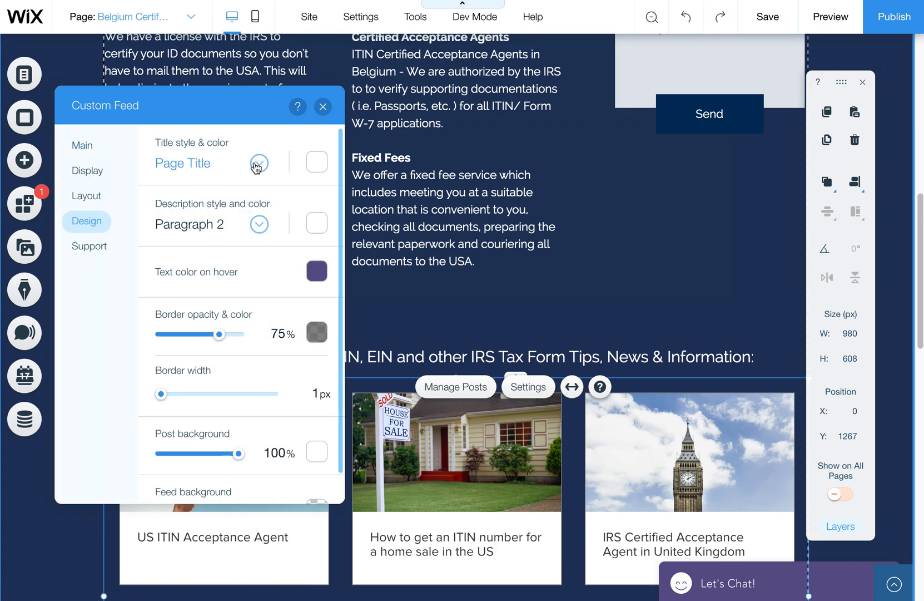
left_click(258, 163)
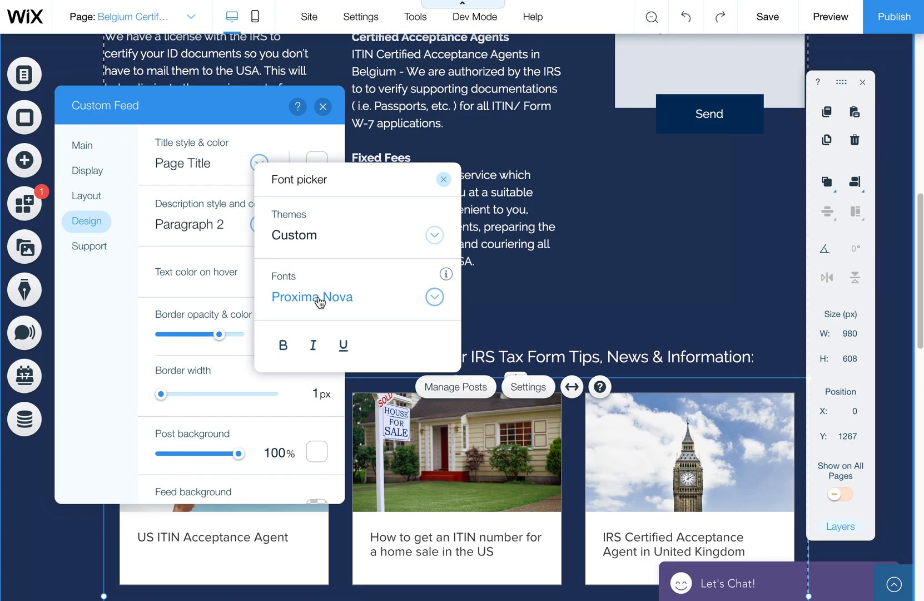
left_click(443, 179)
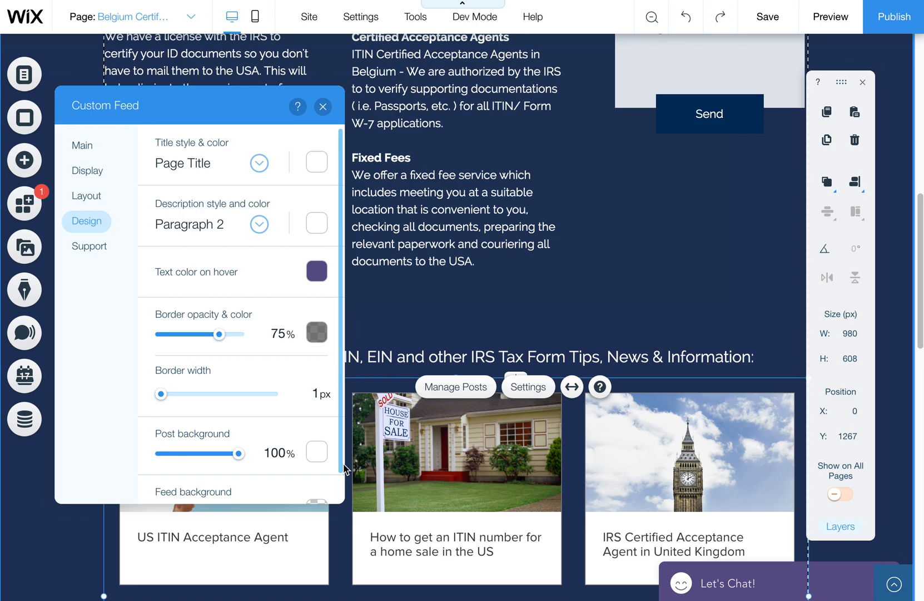
mouse_move(297, 498)
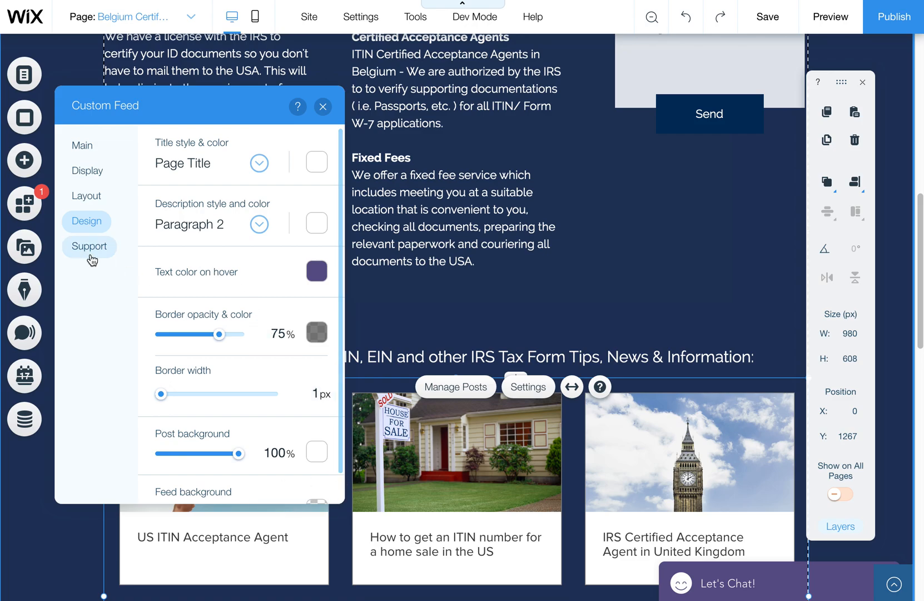
left_click(323, 106)
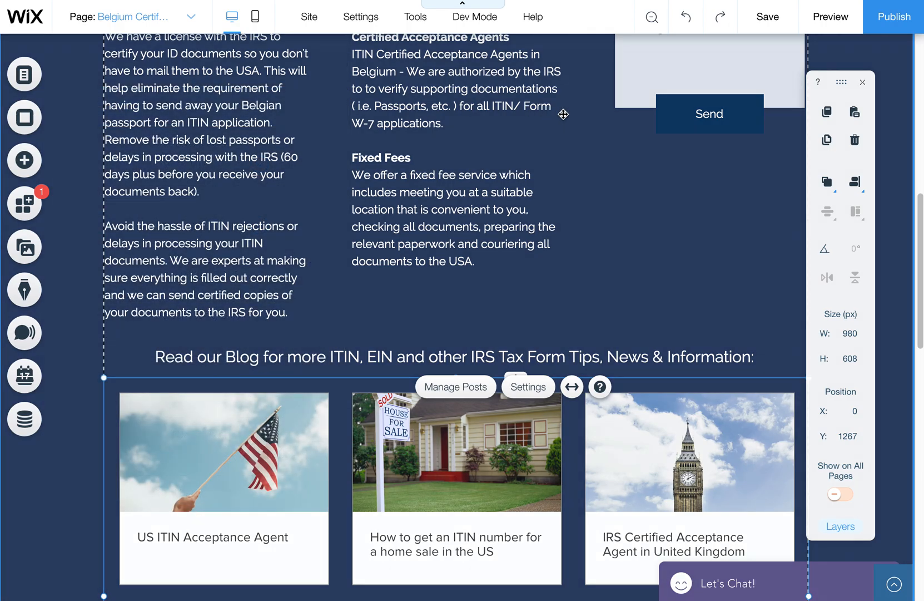